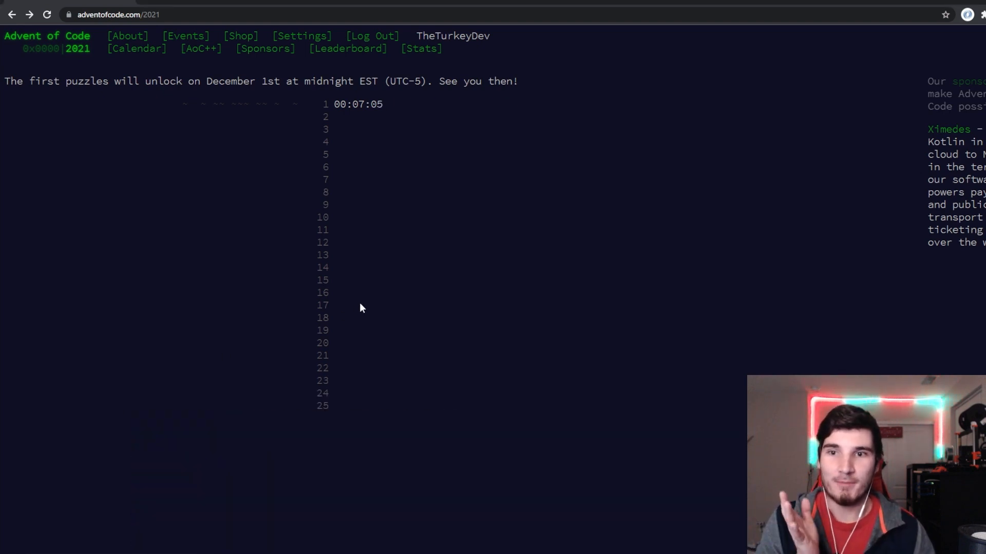
mouse_move(398, 95)
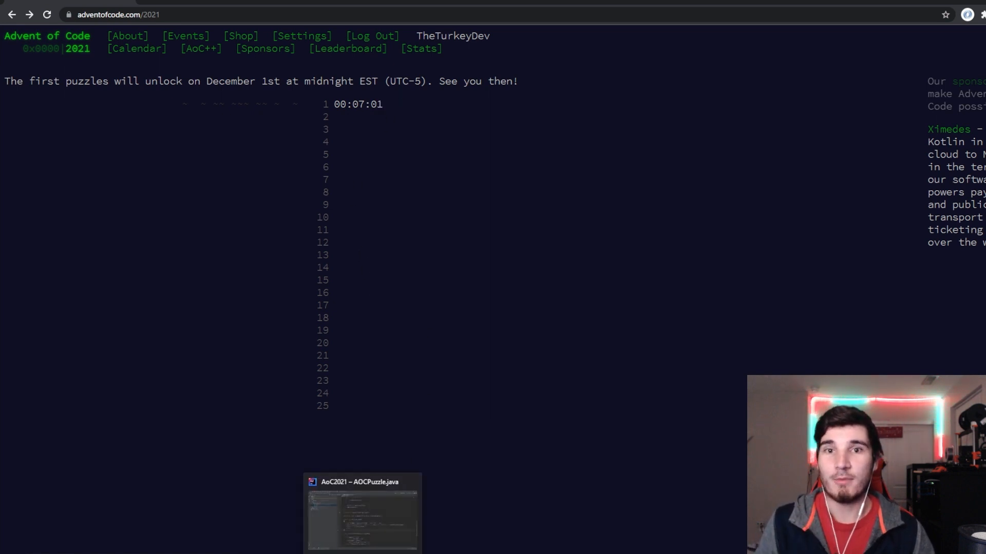
Bring the AoC2021 project forward and look over Day01.java, the empty day1.txt and AOCPuzzle.java
left_click(361, 513)
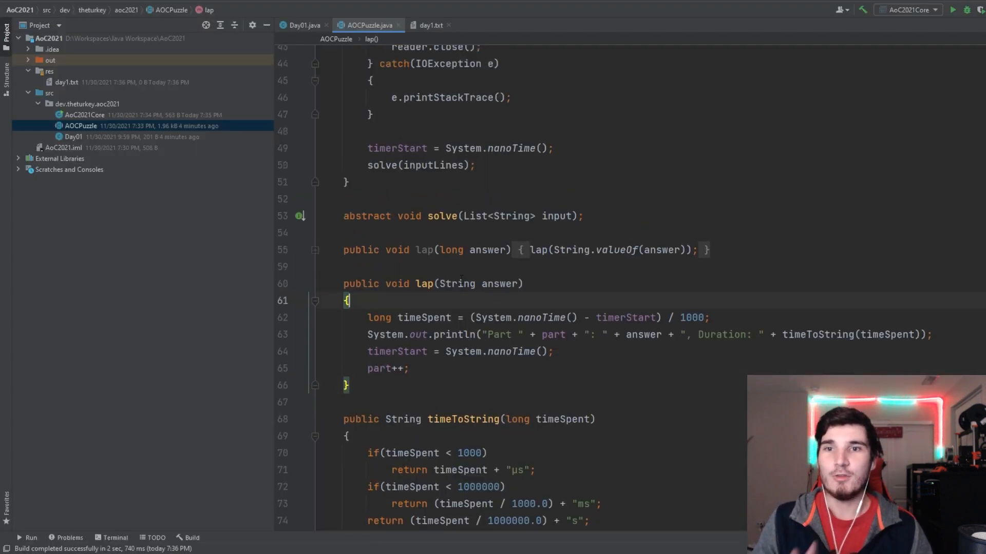
scroll("up", 3)
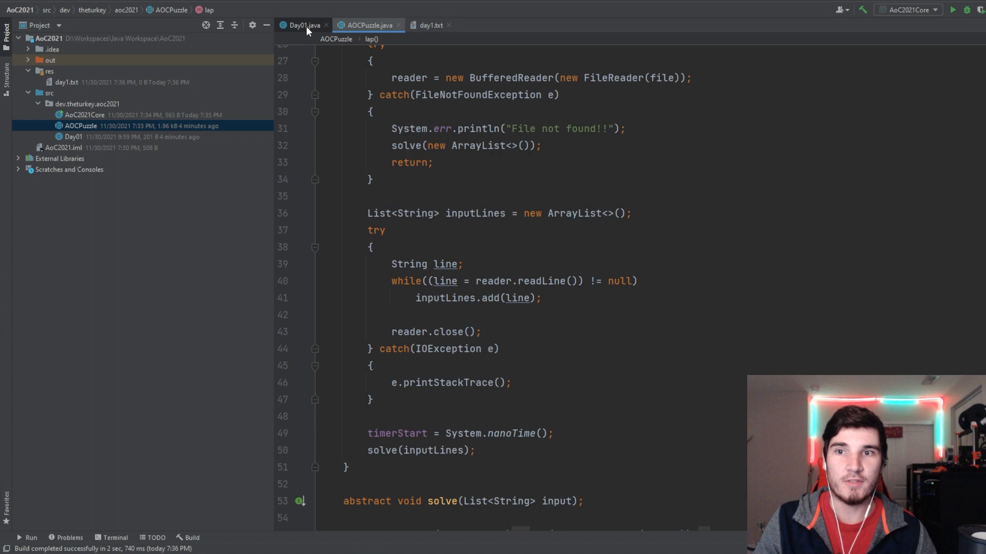
left_click(302, 25)
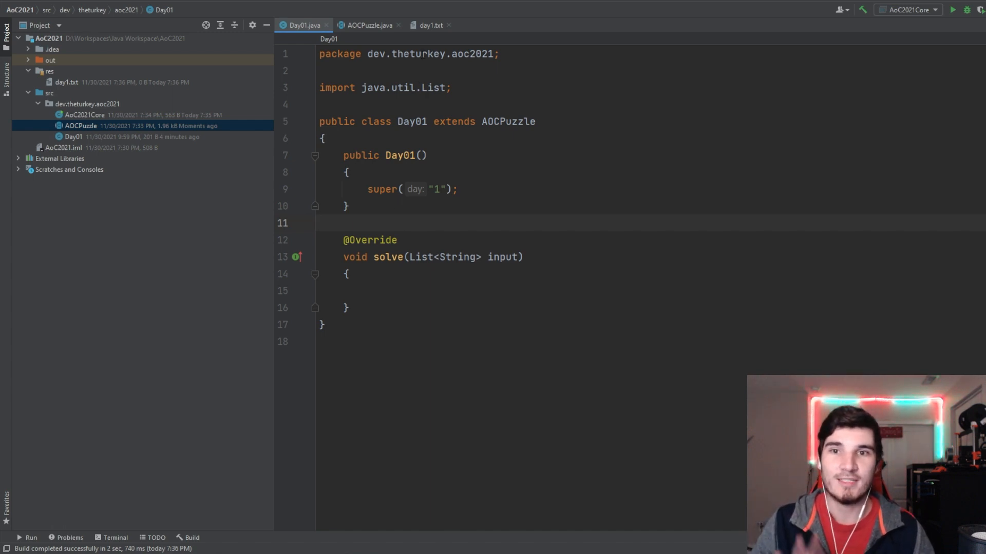
left_click(430, 24)
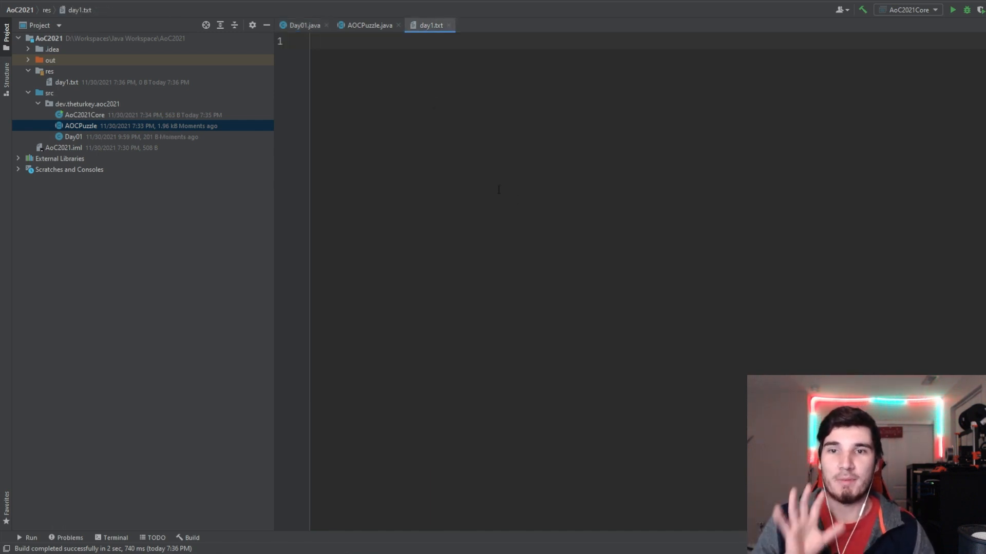
left_click(368, 25)
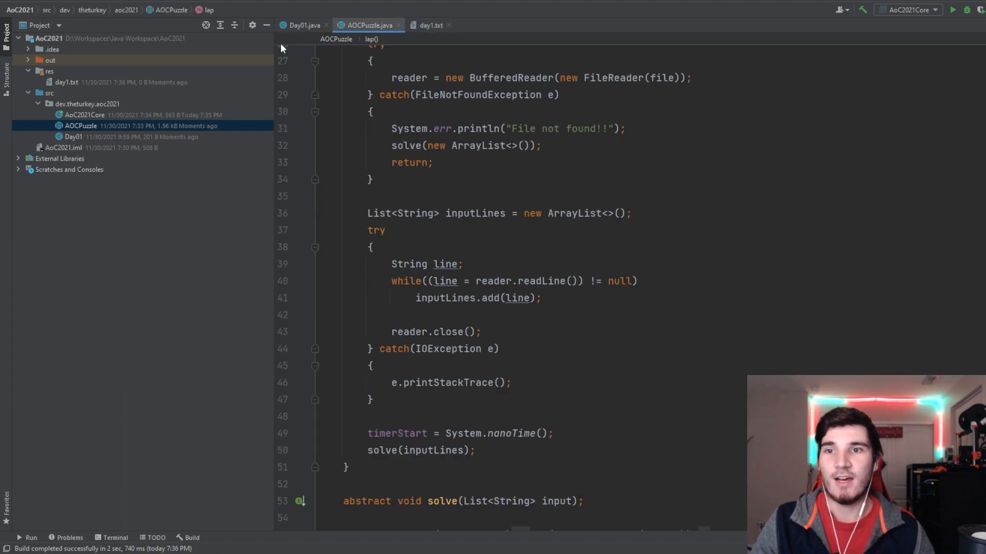
left_click(304, 24)
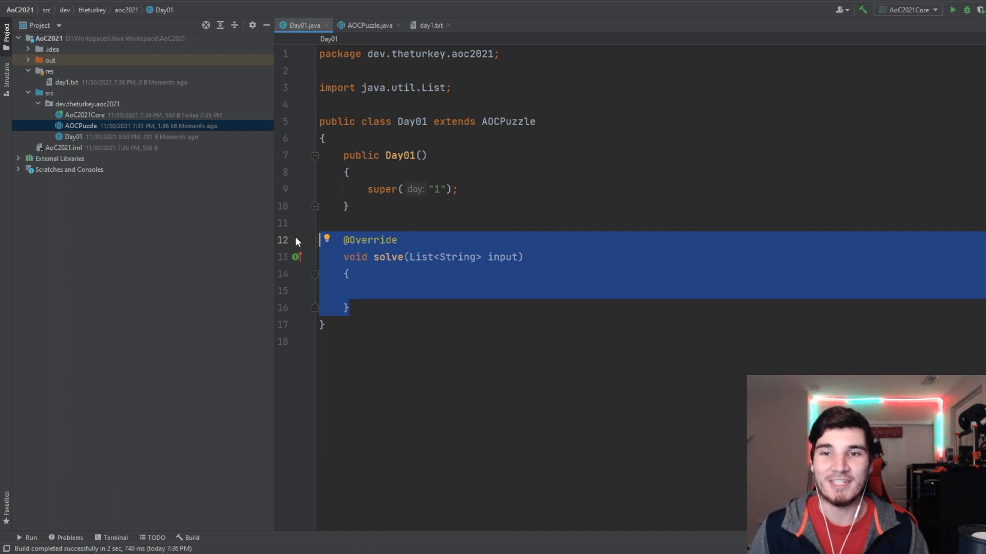
Scroll through the AOCPuzzle base class down to its lap method and back
left_click(367, 25)
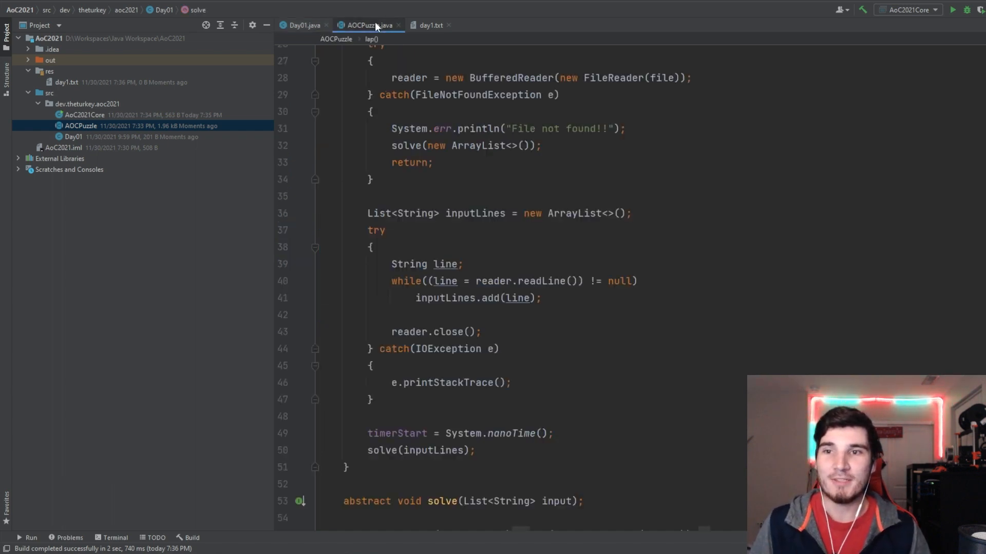
scroll("up", 3)
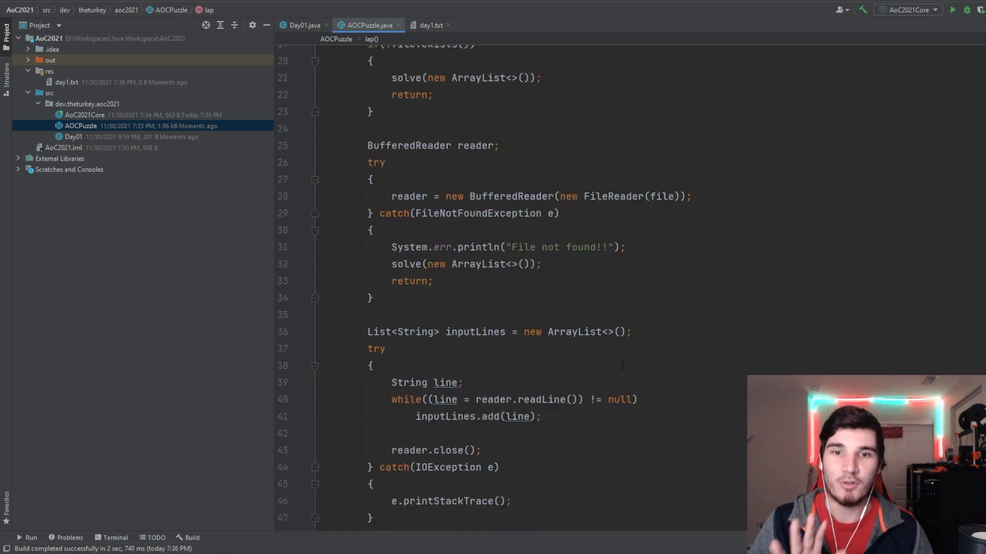
scroll("down", 3)
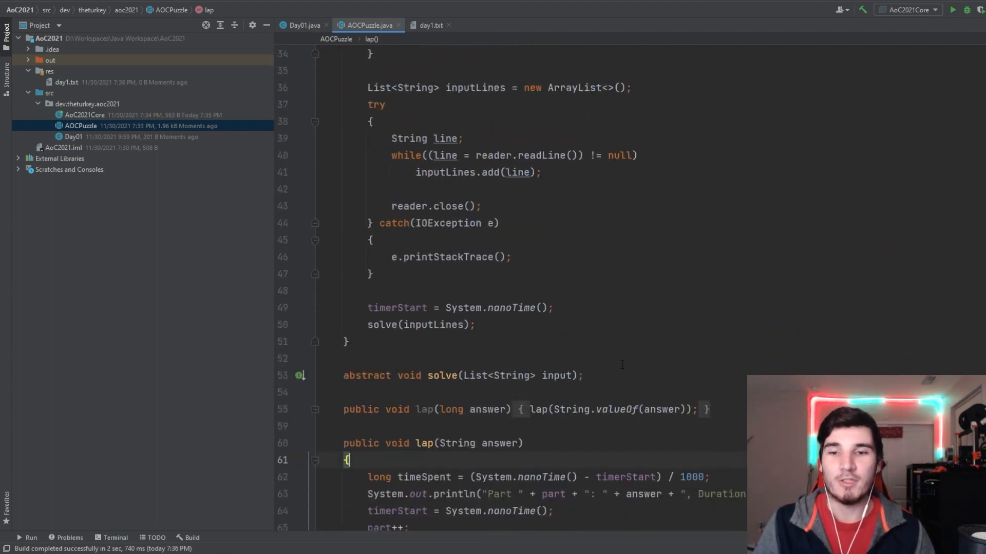
scroll("down", 3)
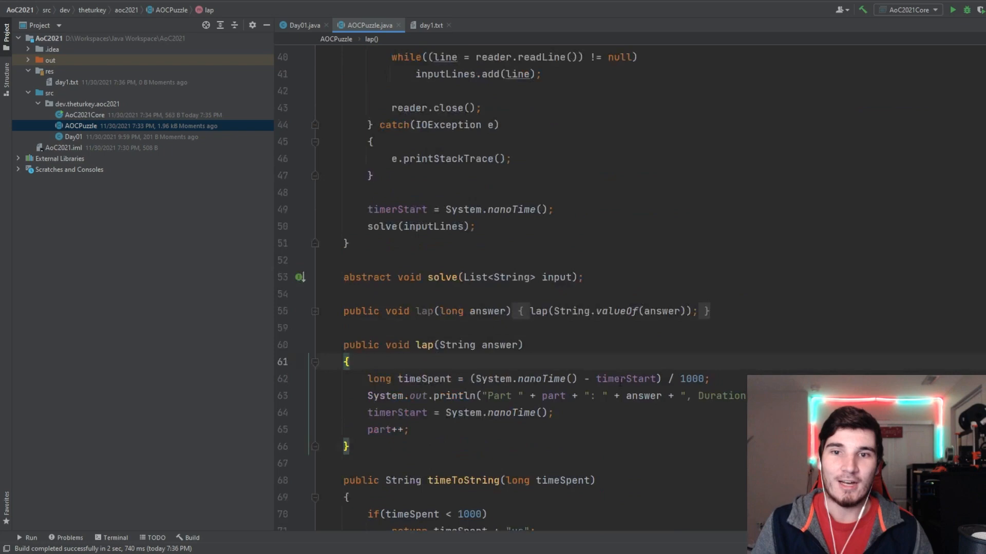
scroll("up", 3)
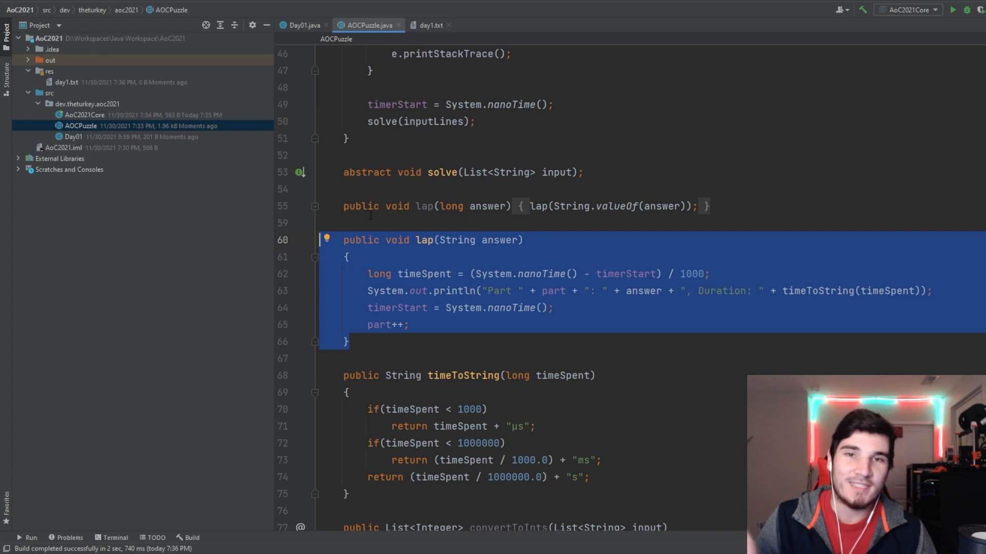
Return to Day01.java with the caret in its empty solve method
left_click(301, 25)
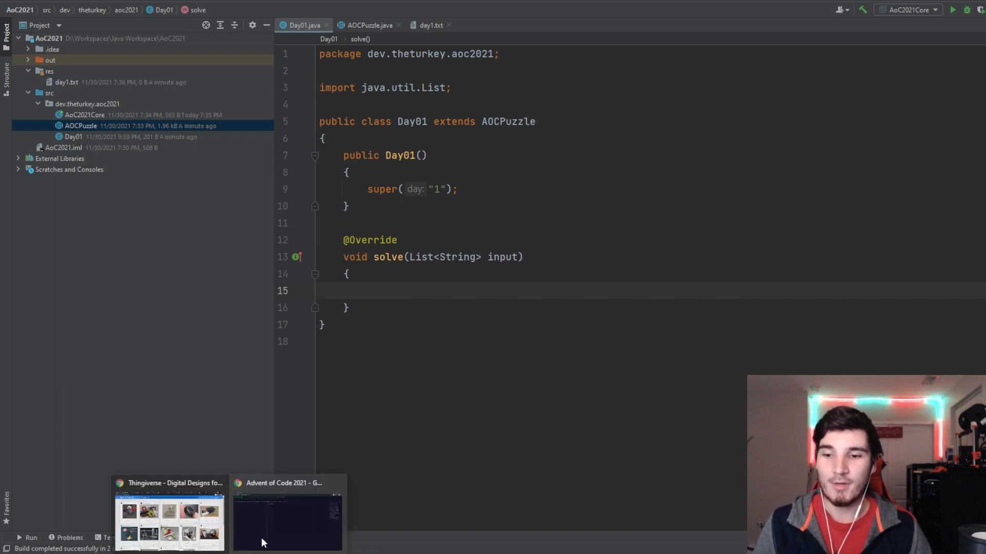
Bring the Advent of Code calendar forward and open the newly unlocked day 1 puzzle
left_click(286, 520)
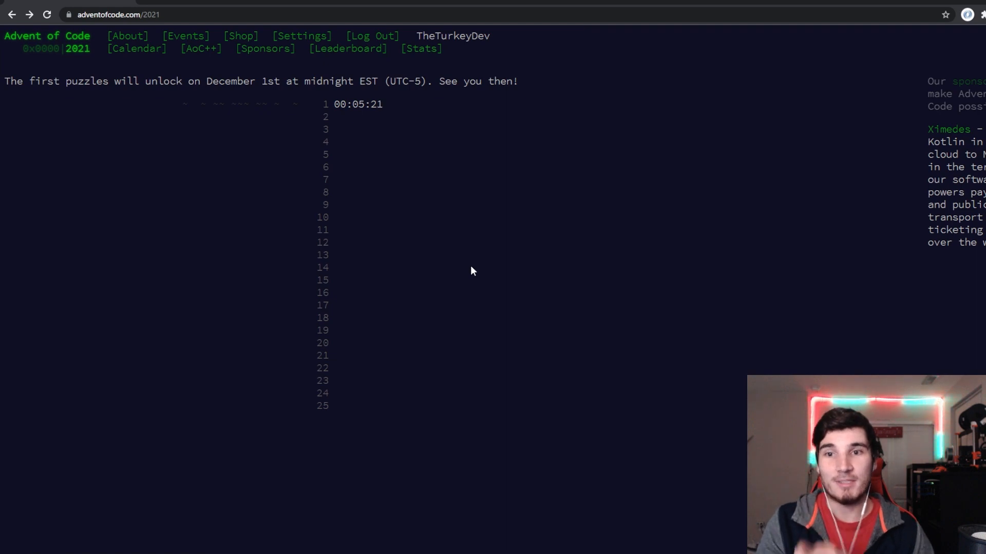
mouse_move(341, 356)
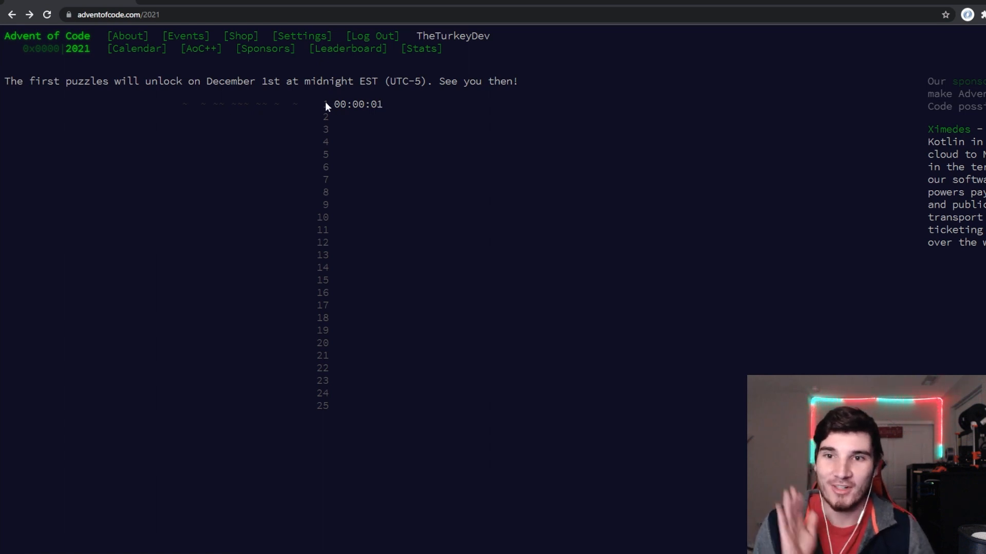
left_click(324, 105)
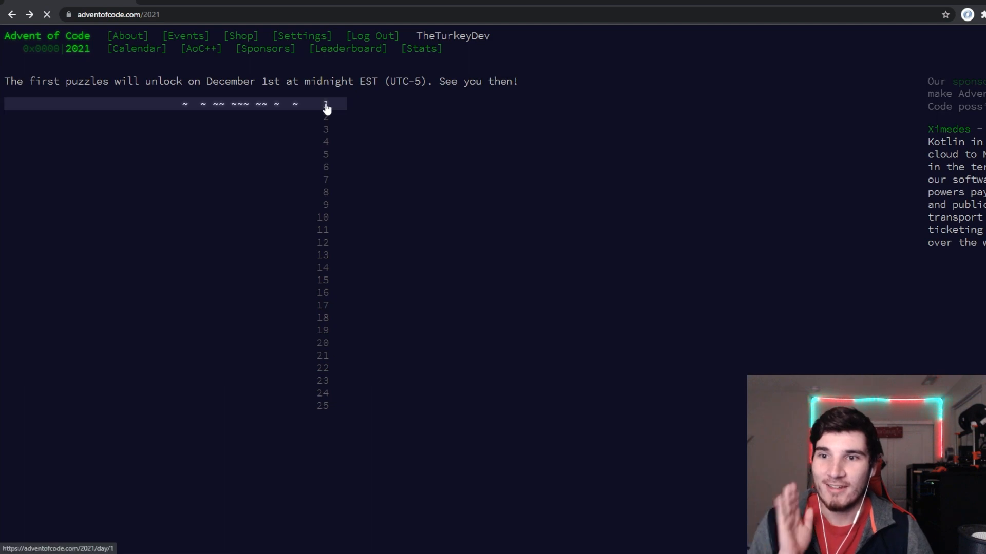
Load the Day 1 sonar sweep puzzle and read through its description down to the answer box
left_click(326, 104)
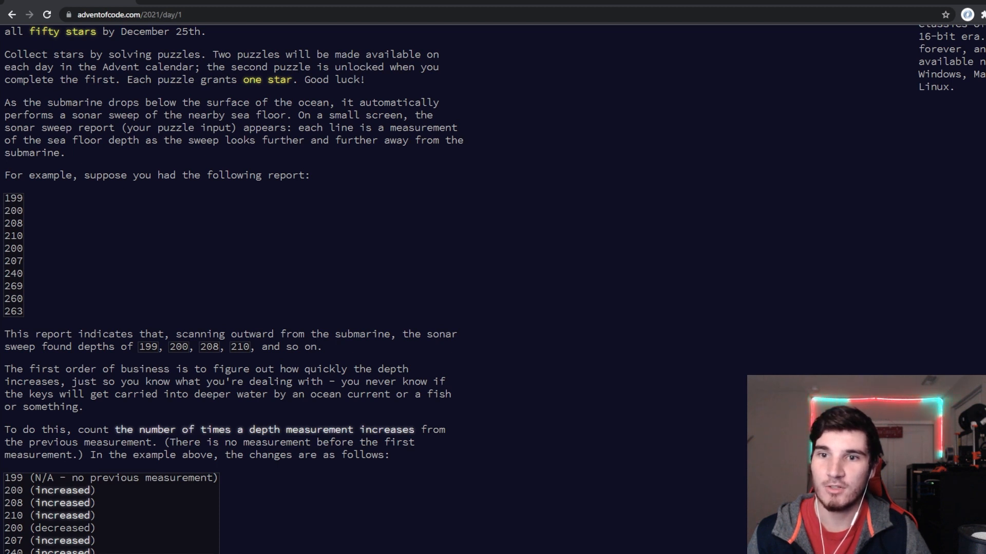
mouse_move(82, 154)
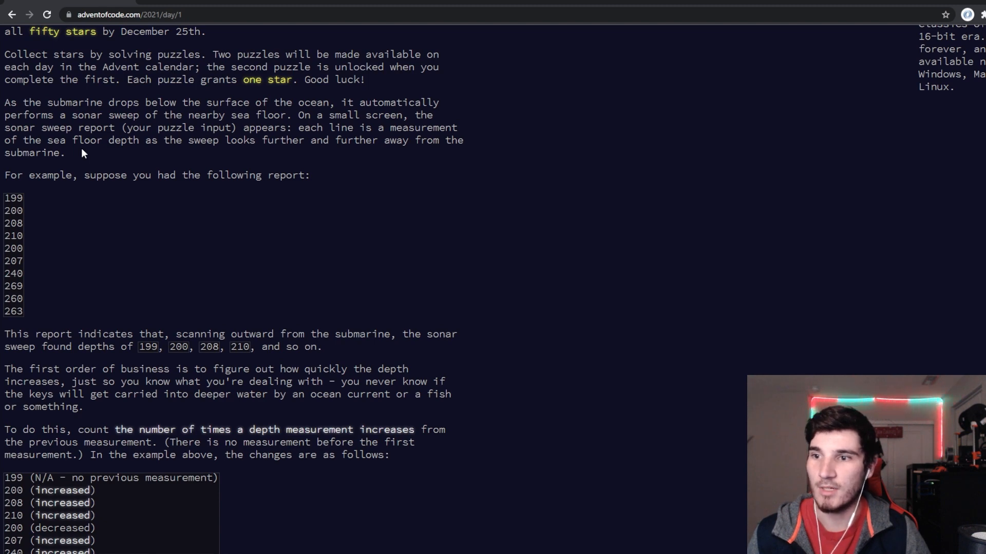
scroll("down", 3)
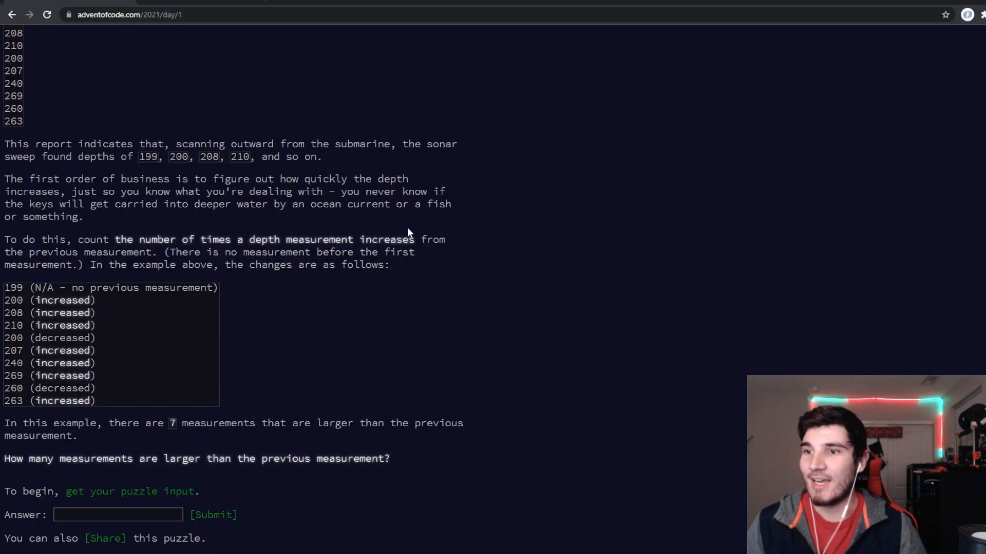
mouse_move(206, 175)
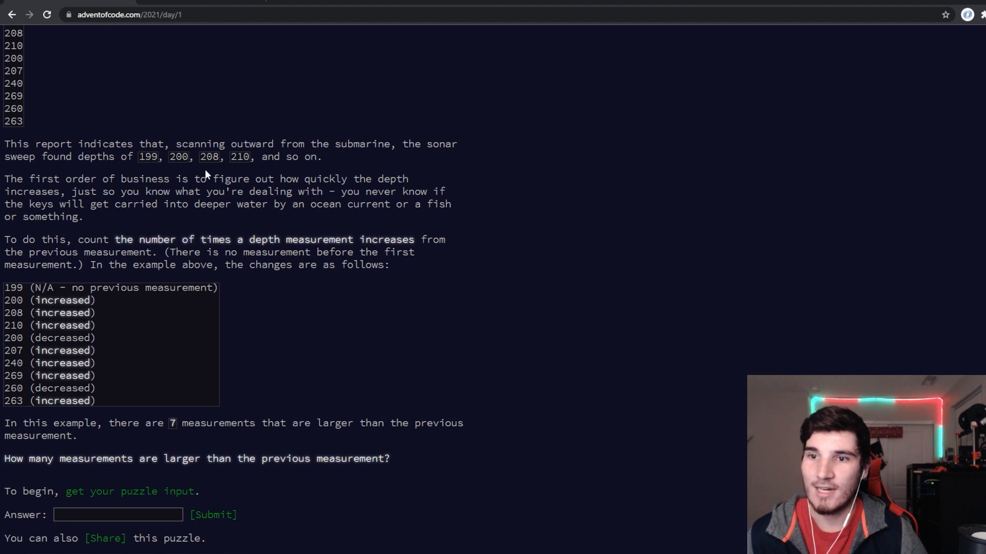
scroll("up", 3)
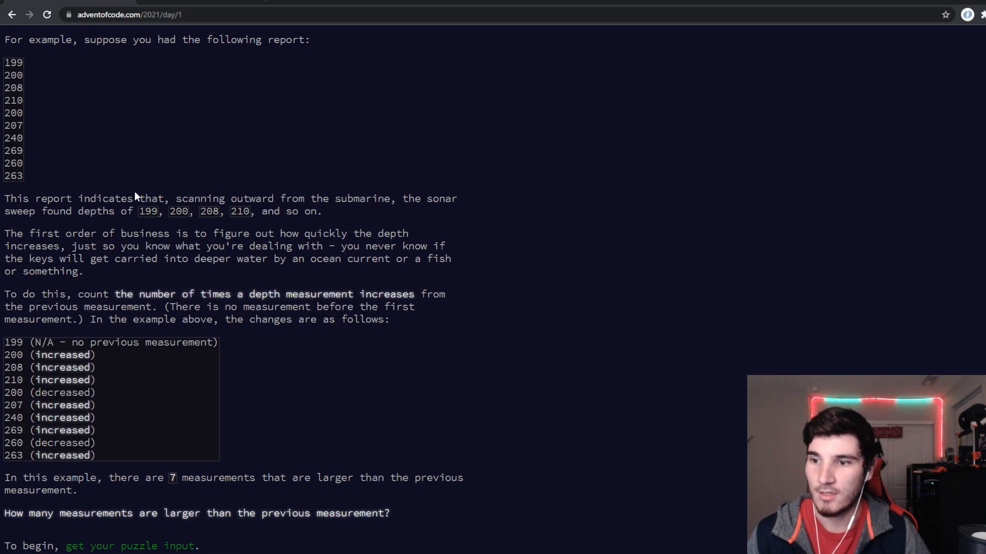
scroll("down", 3)
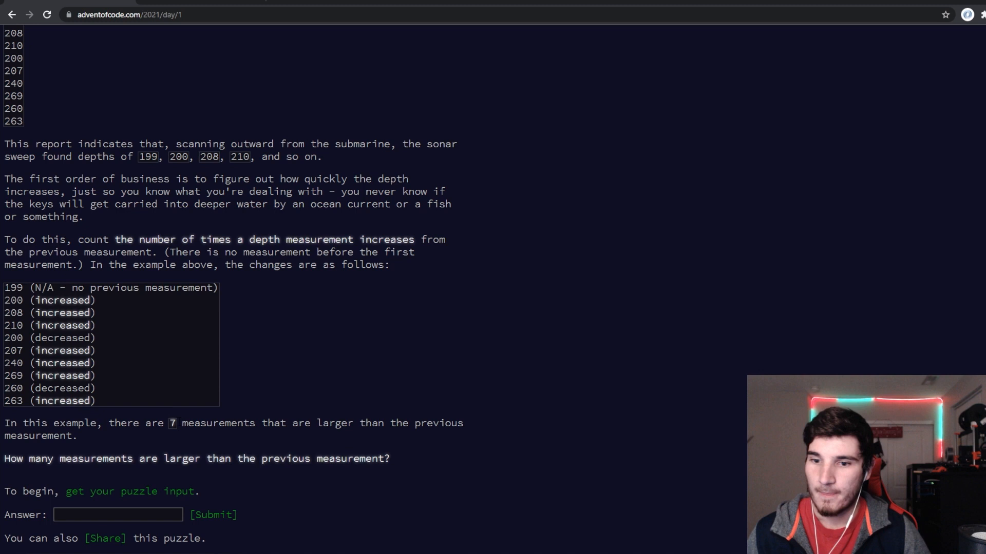
mouse_move(398, 464)
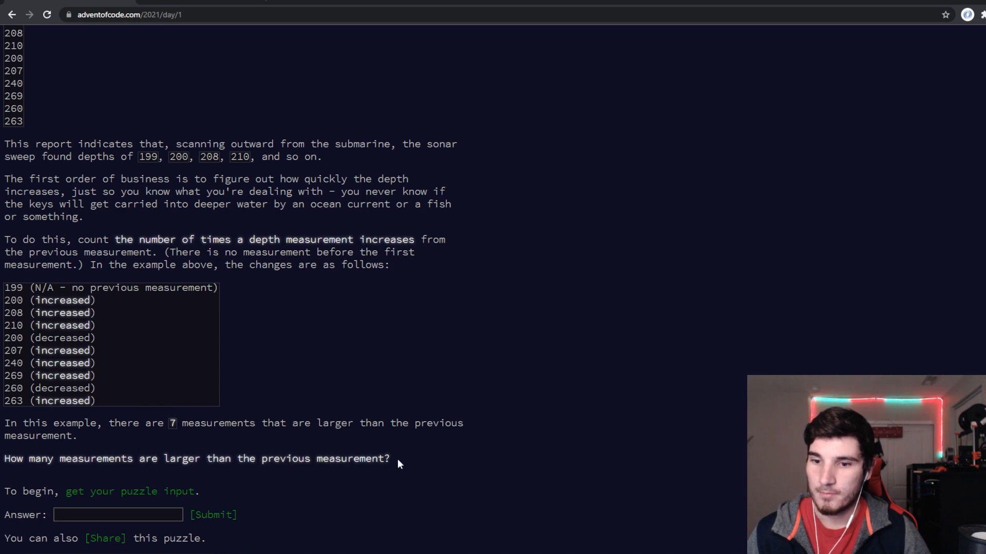
mouse_move(387, 447)
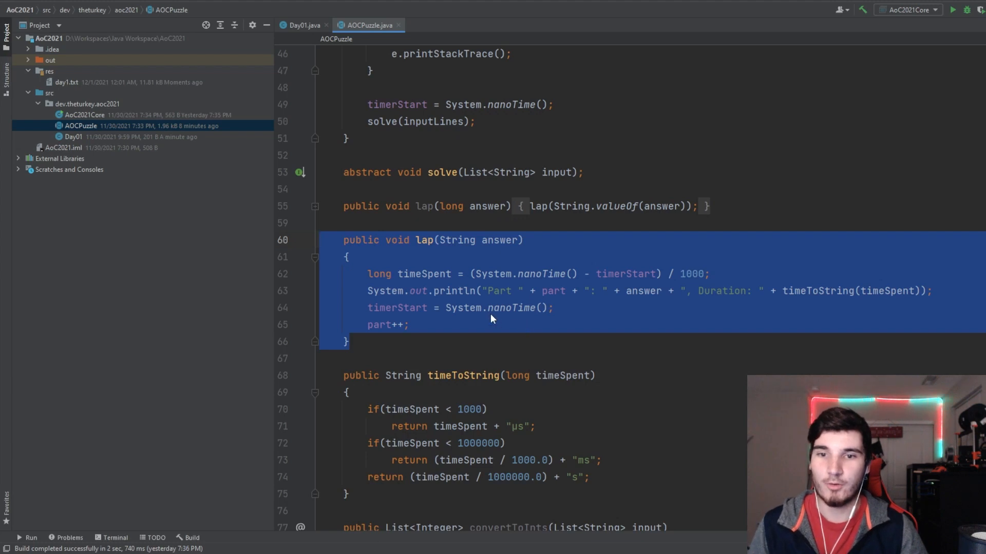
After checking the base-class helpers, declare List<Integer> depths = convertToInts(input); in solve
left_click(301, 24)
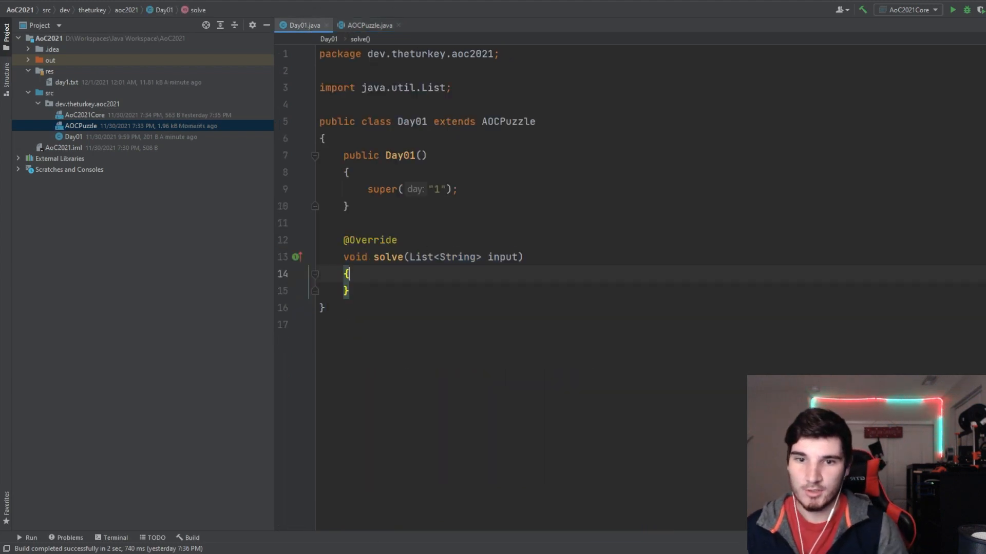
key("enter")
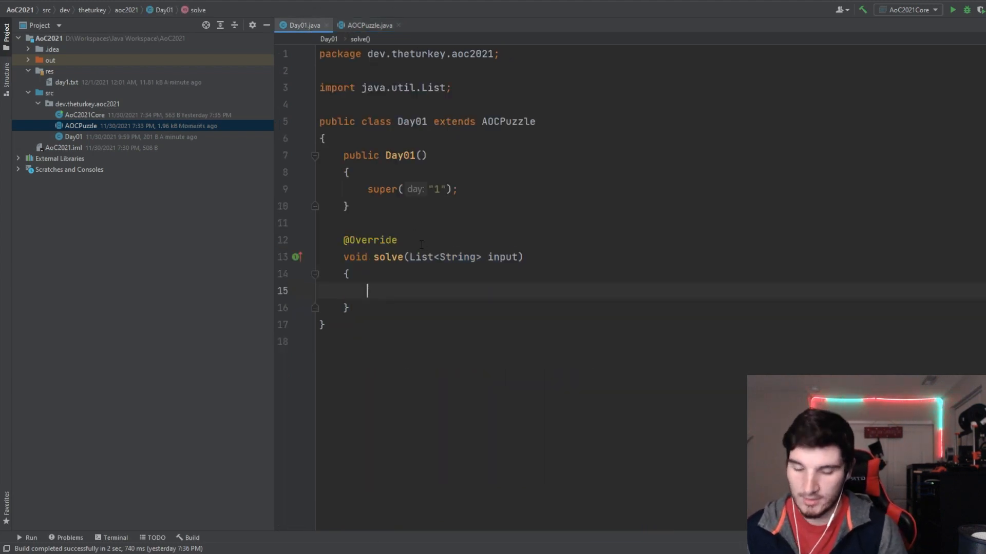
left_click(368, 24)
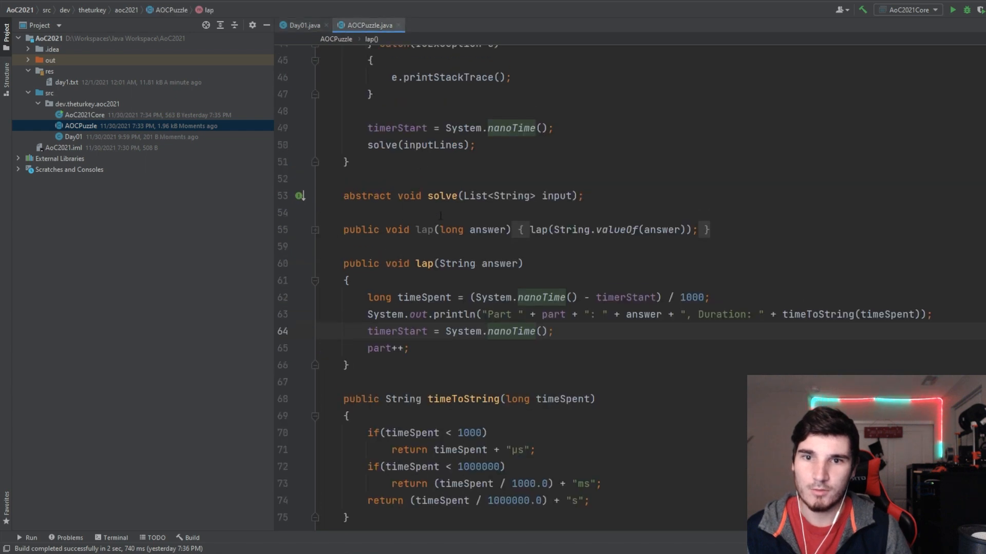
scroll("down", 3)
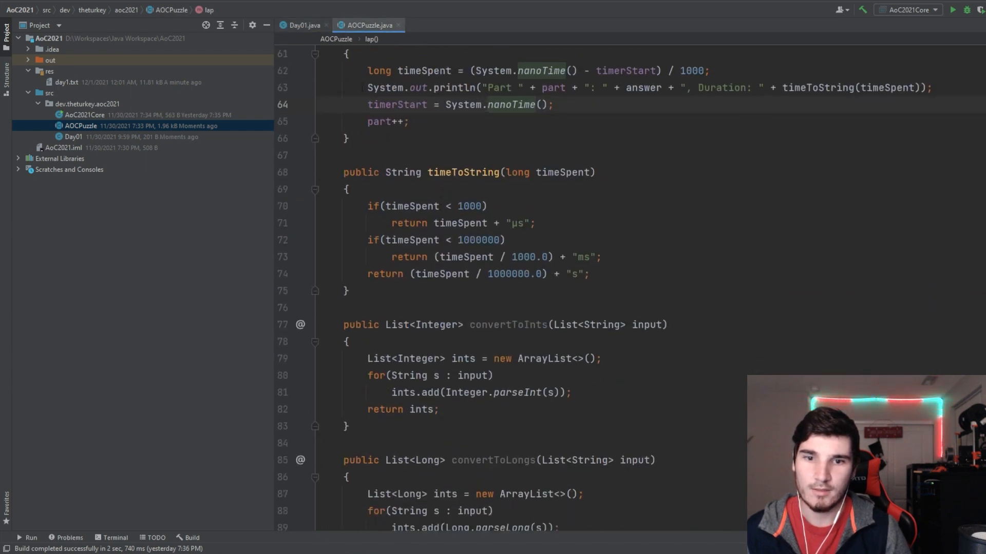
left_click(301, 25)
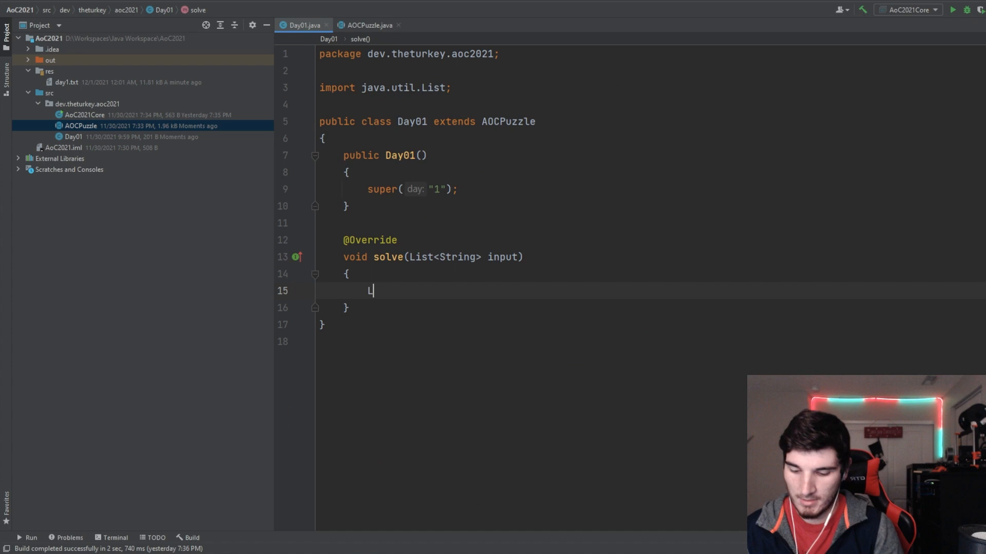
type("List<Integer>")
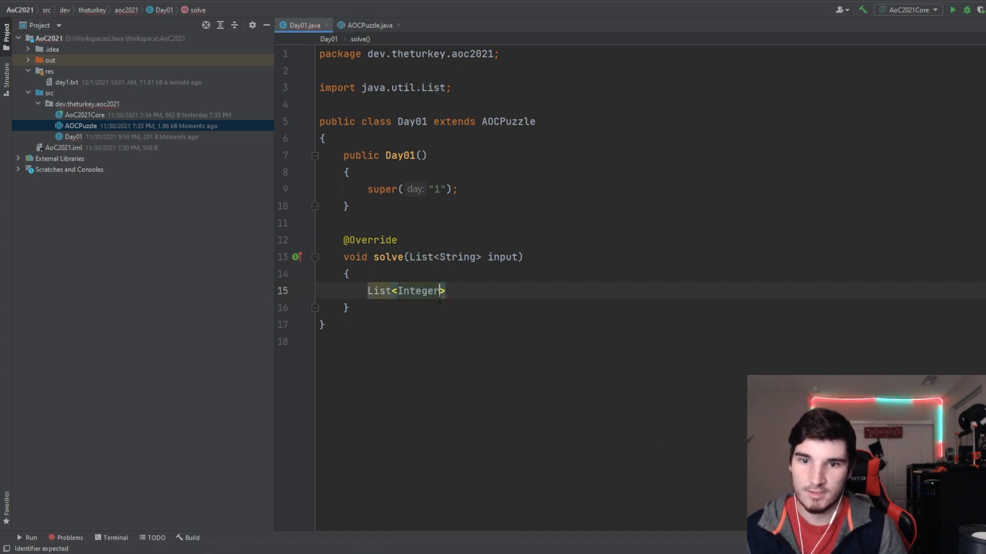
type("ints")
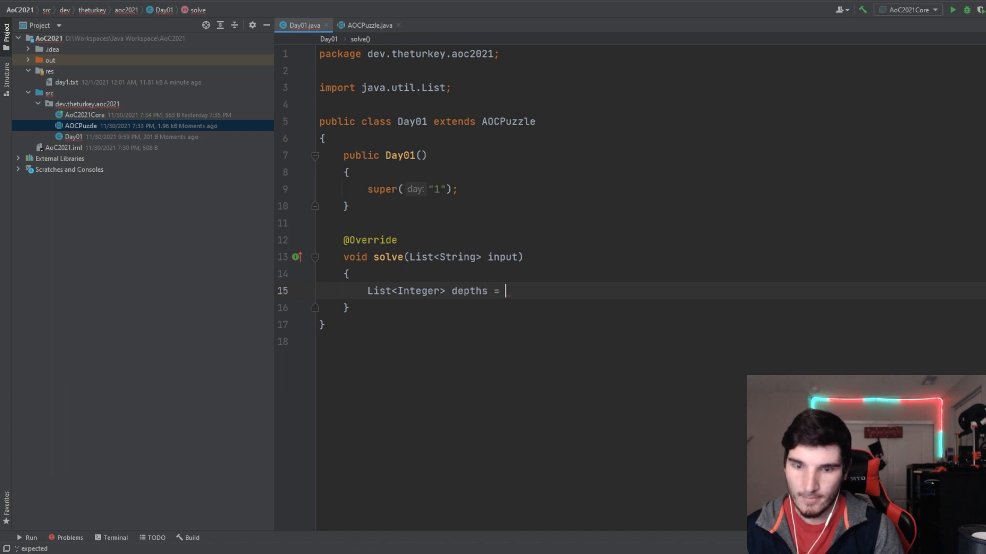
type("convertToInts()")
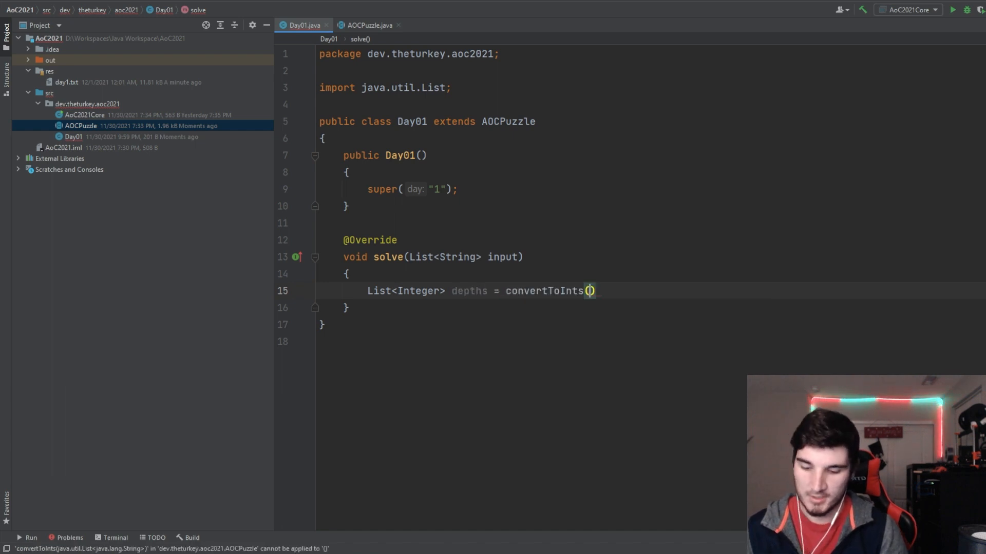
type("input);")
type("for(")
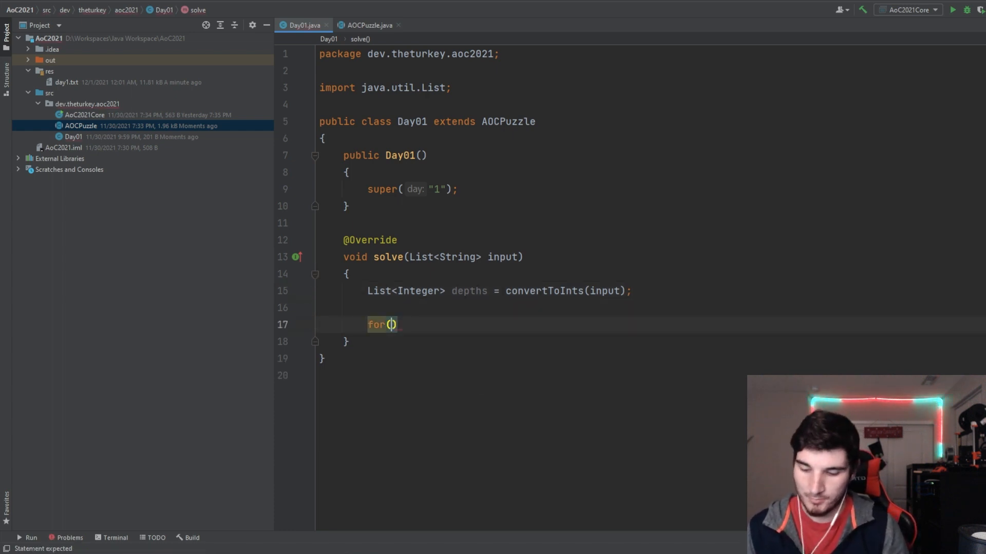
Write a for loop running i from 1 up to depths.size()
type("int")
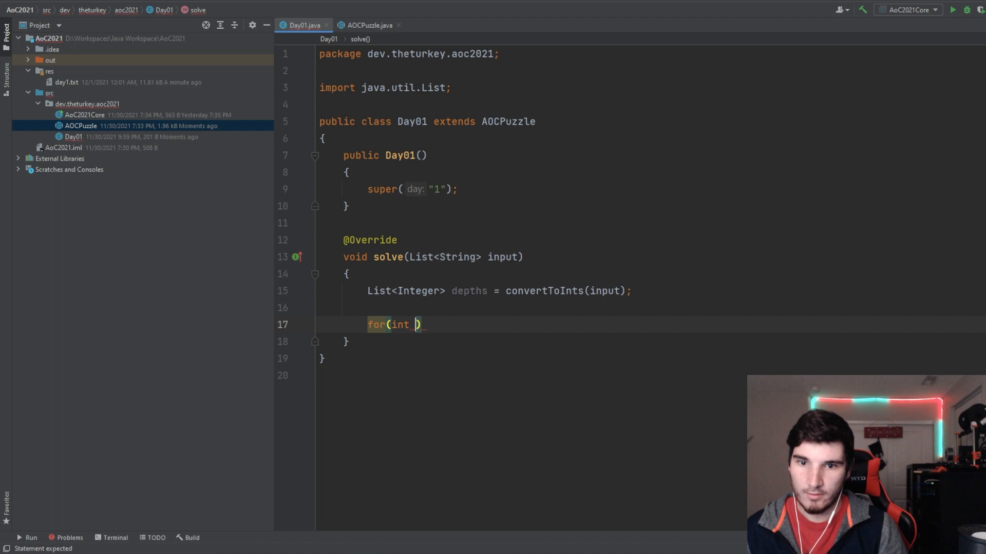
type("depth:")
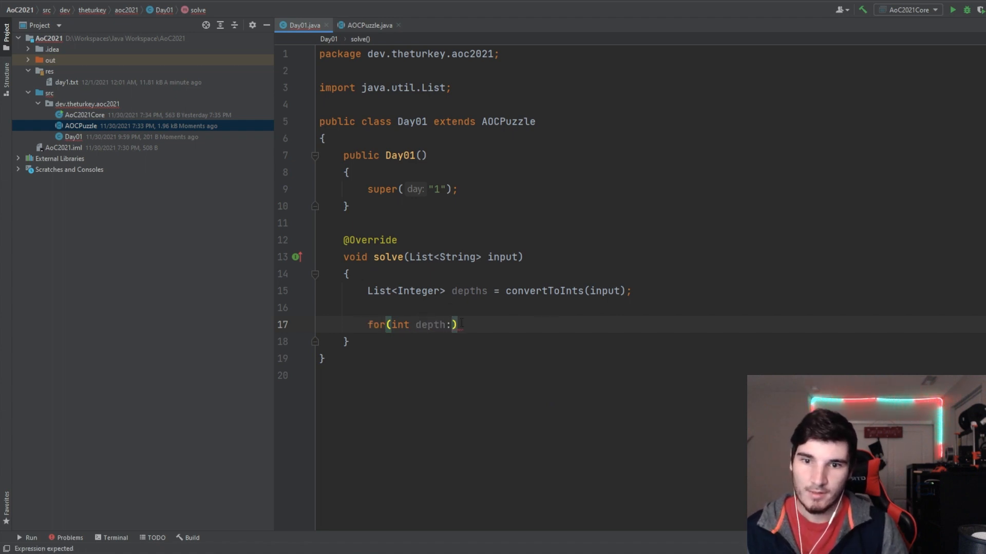
double_click(418, 324)
type("i =- 0")
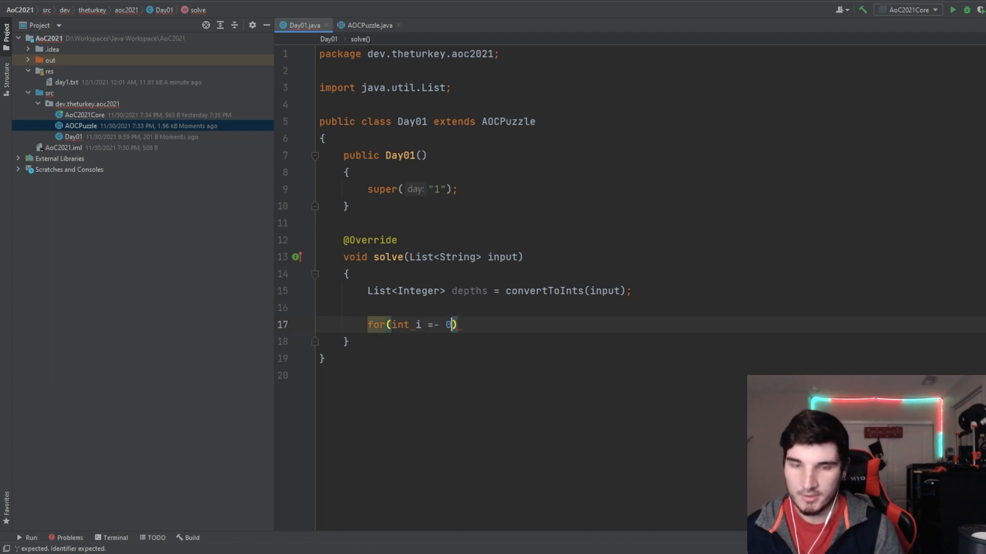
type(";")
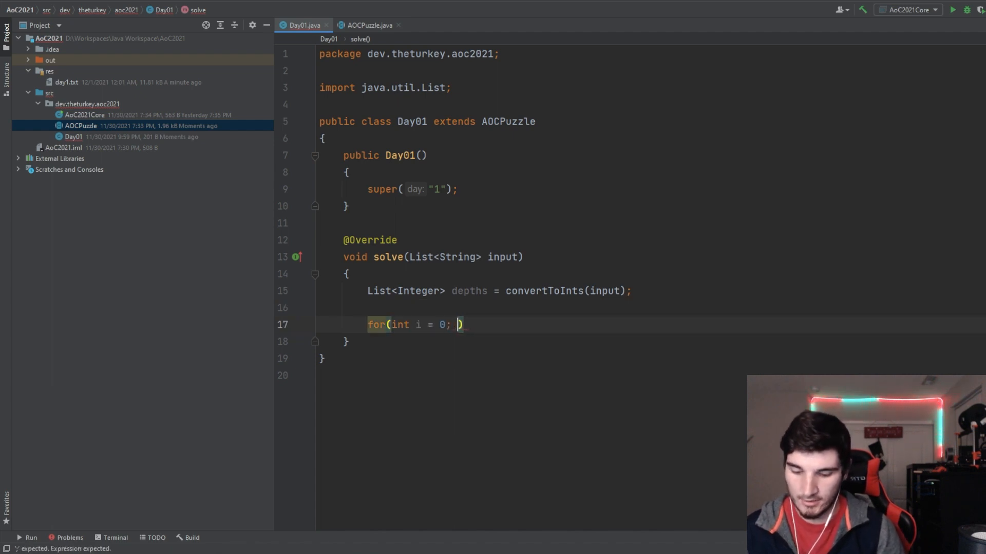
type("i<")
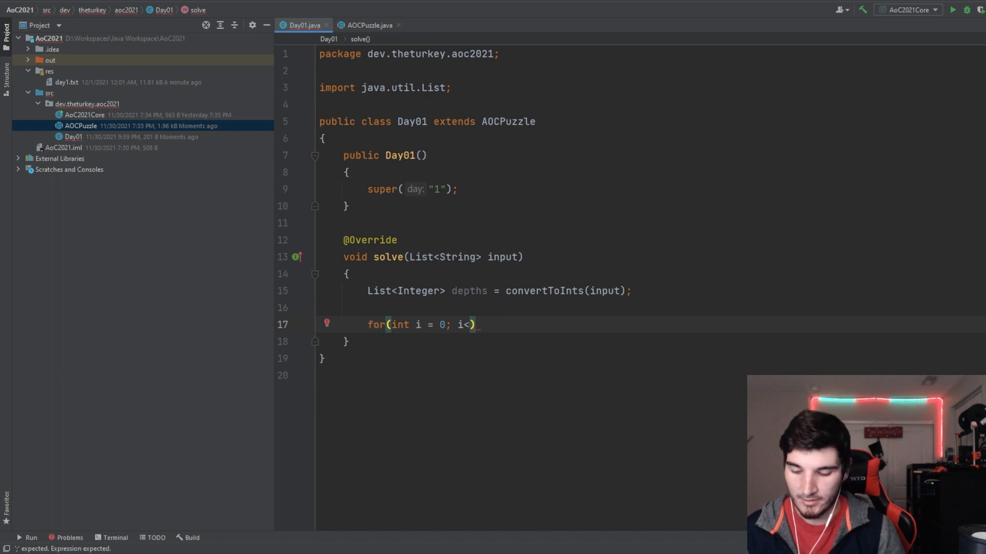
type("depths.")
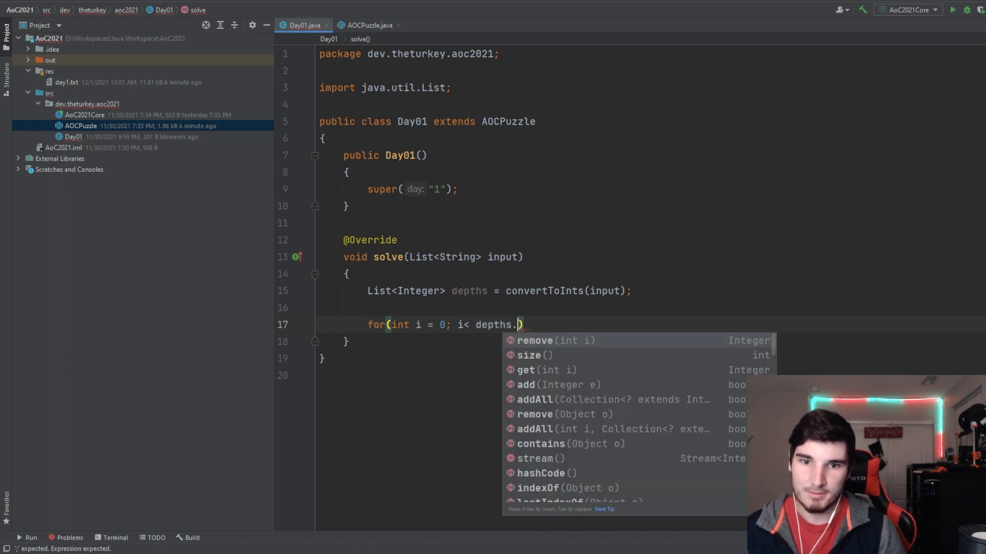
type("size(); i++)")
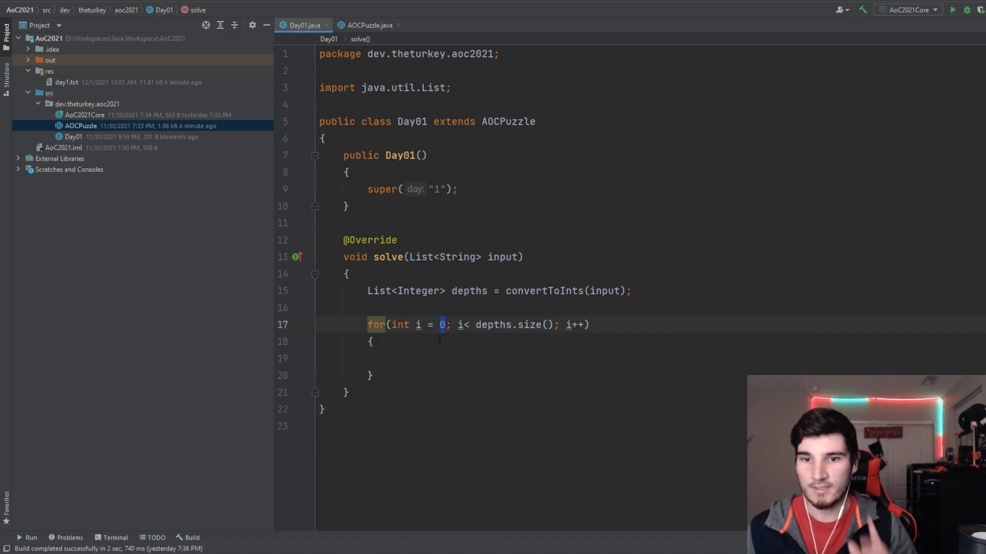
type("1")
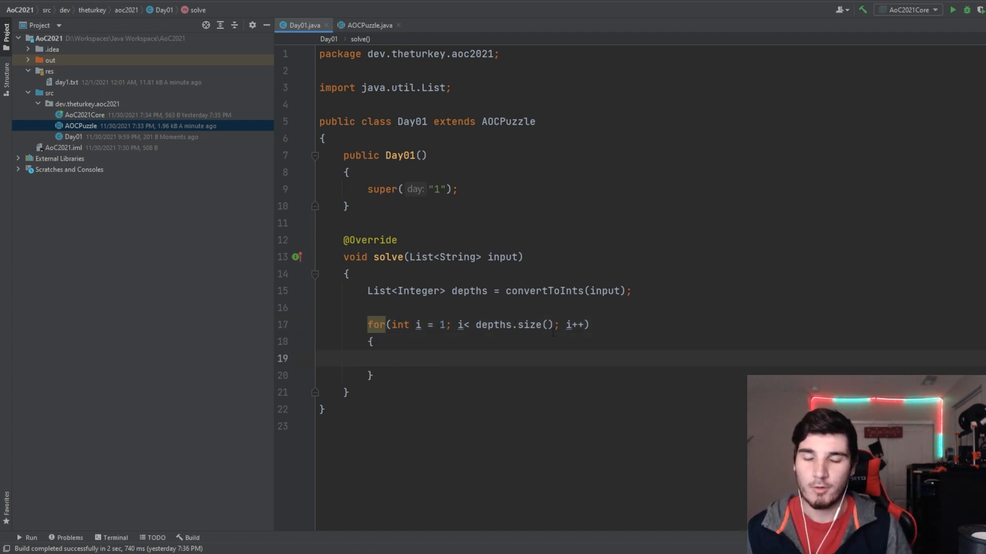
Start the if comparing depths.get(i - 1) with depths.get(i) inside the loop
type("if")
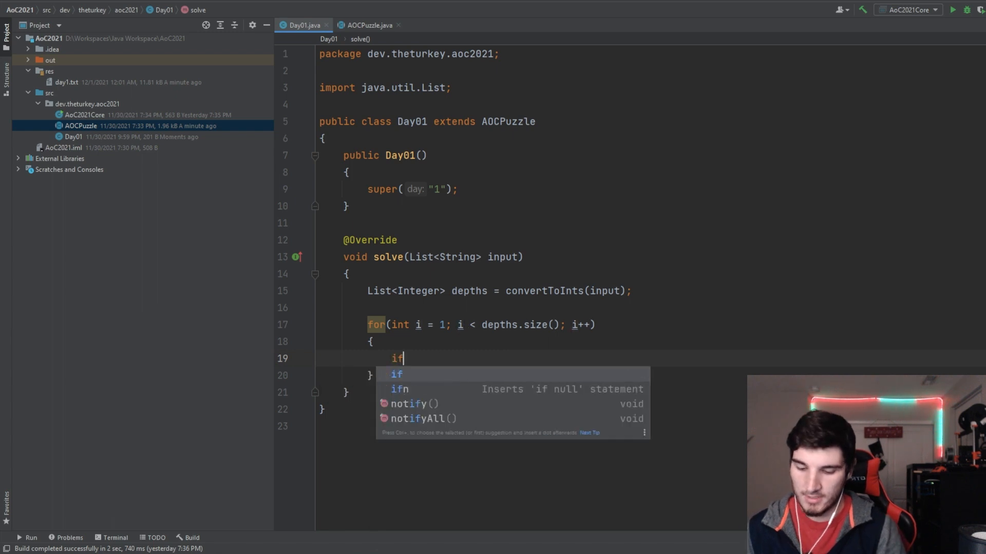
type("(depths.")
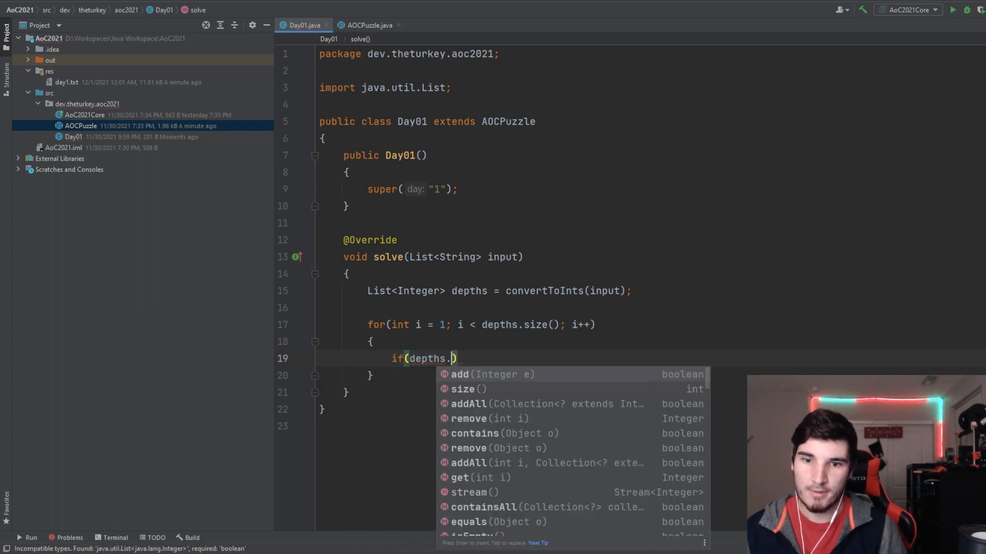
type("add(i - 1")
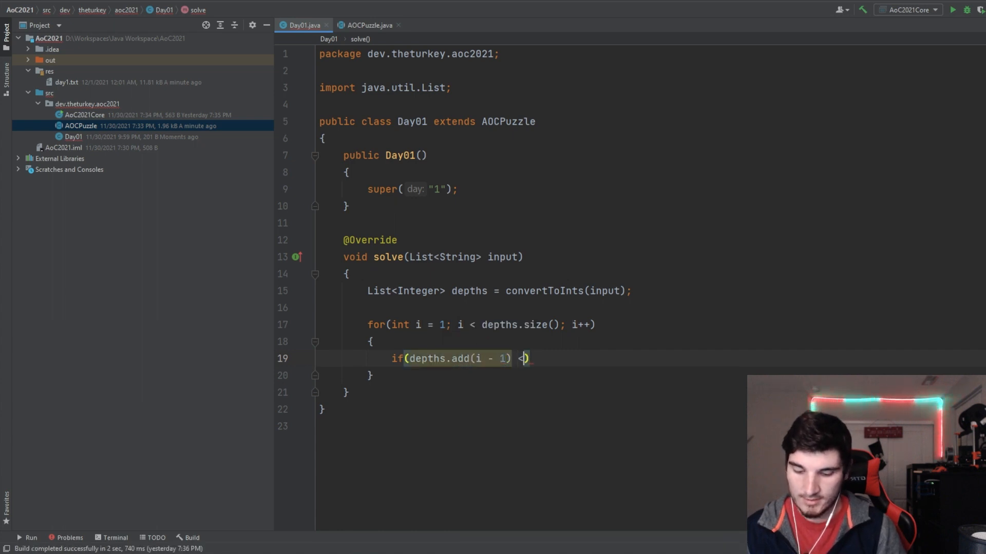
type("depths.get(i")
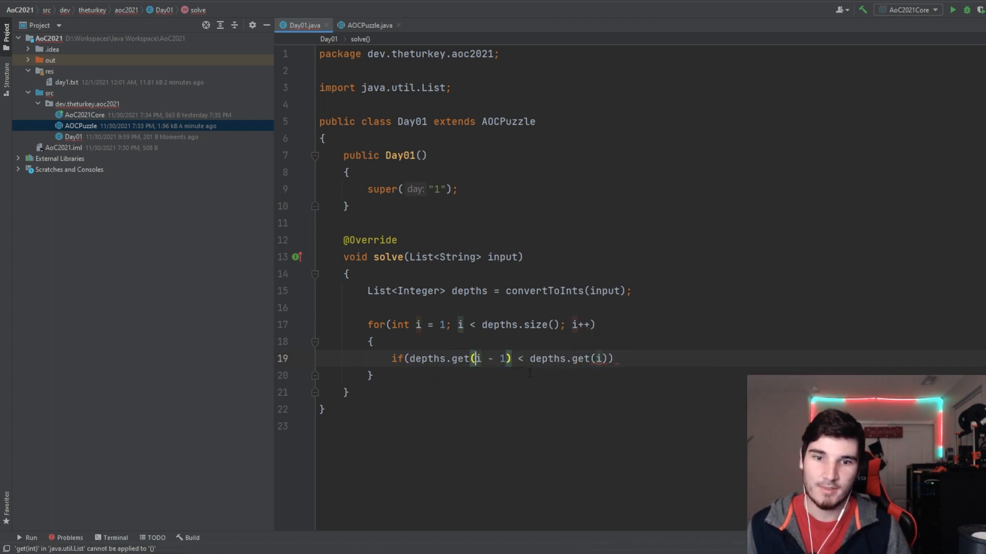
Count increases in an int changes = 0 counter, report it via lap(changes), and run AoC2021Core
key("Enter")
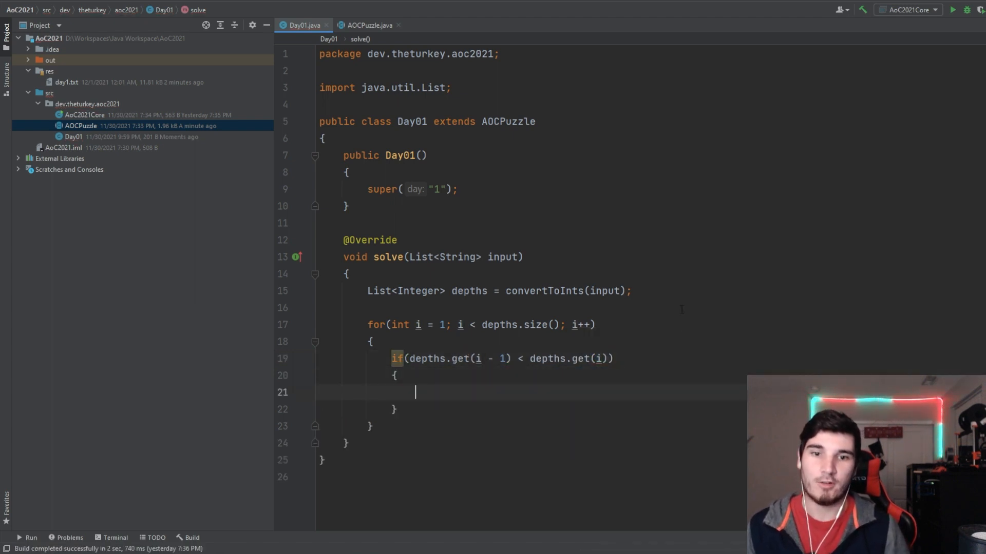
type("int c")
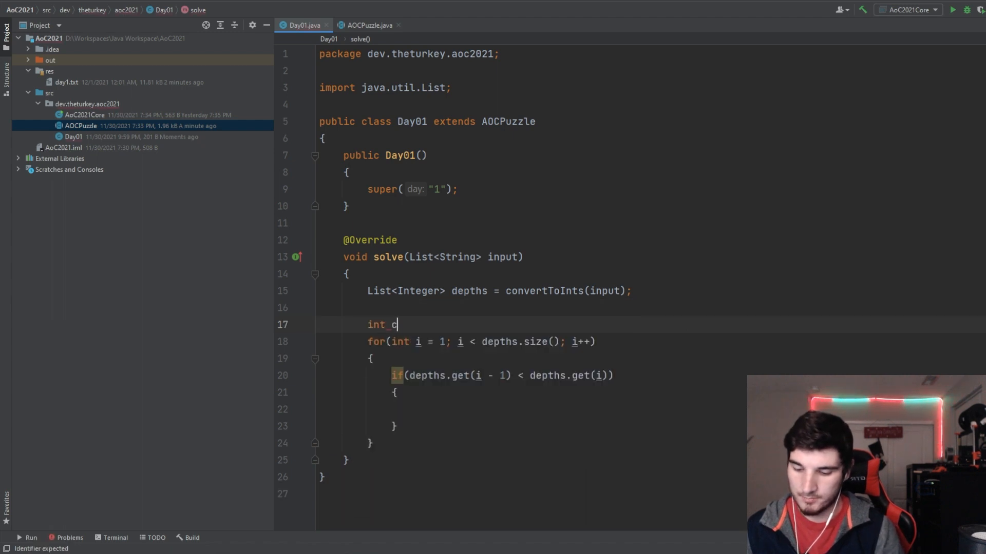
type("hanges = 0")
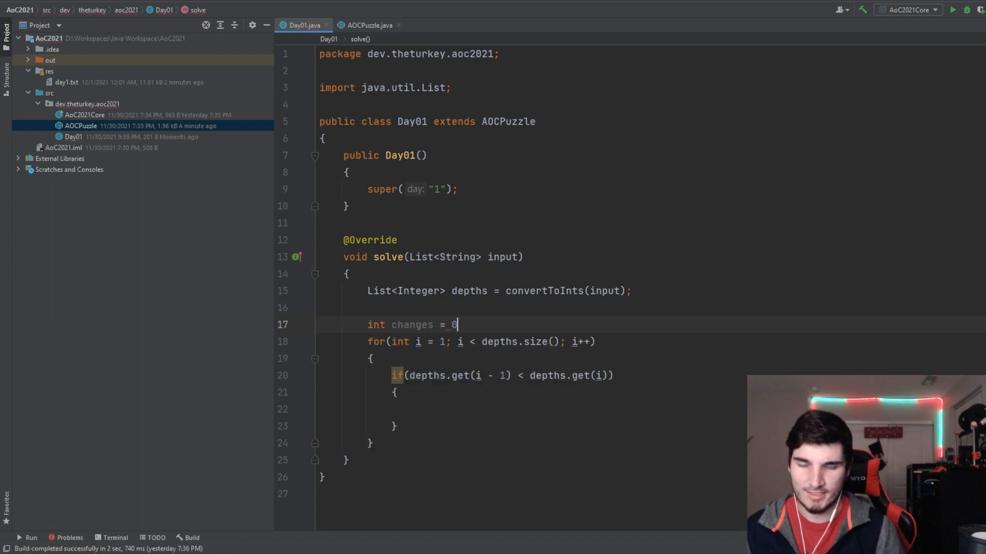
double_click(410, 326)
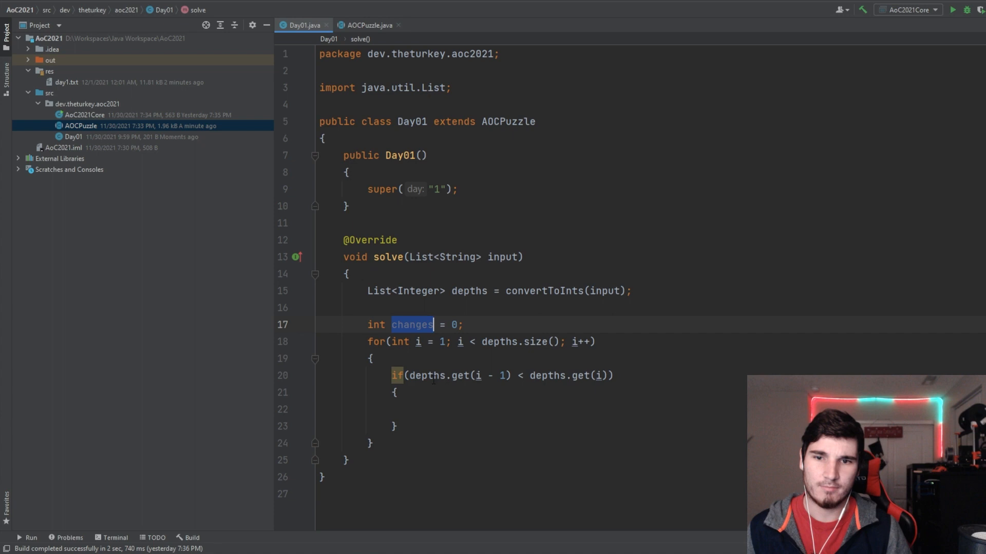
type("changes);")
left_click(529, 410)
type("changes++;")
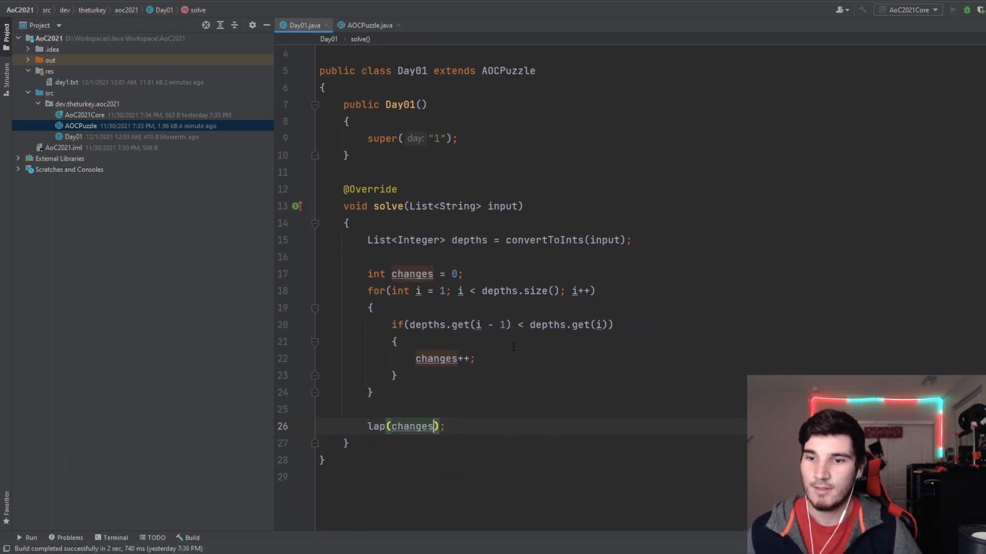
left_click(953, 9)
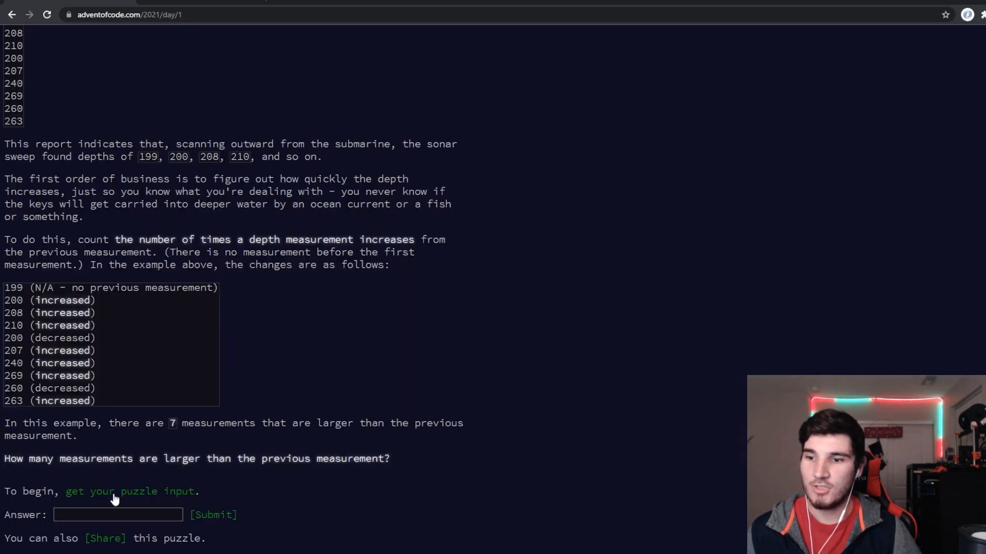
Submit the part 1 answer 1692, continue to Part Two and read the sliding-window description
left_click(213, 514)
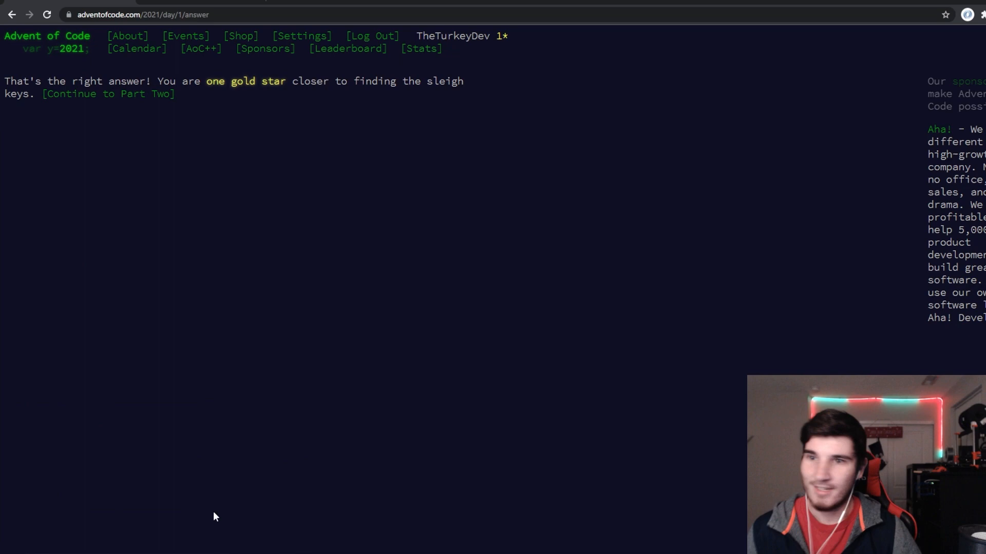
left_click(109, 93)
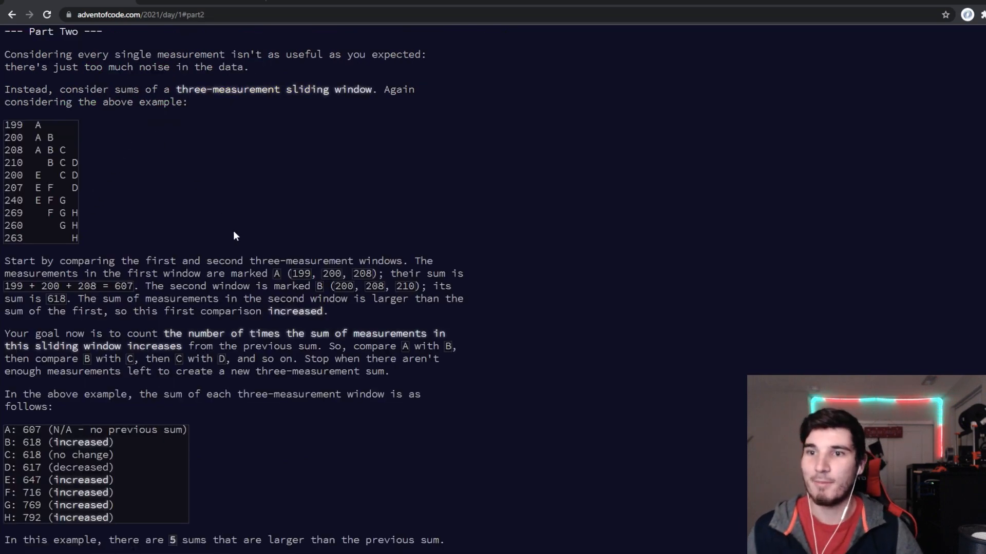
scroll("down", 3)
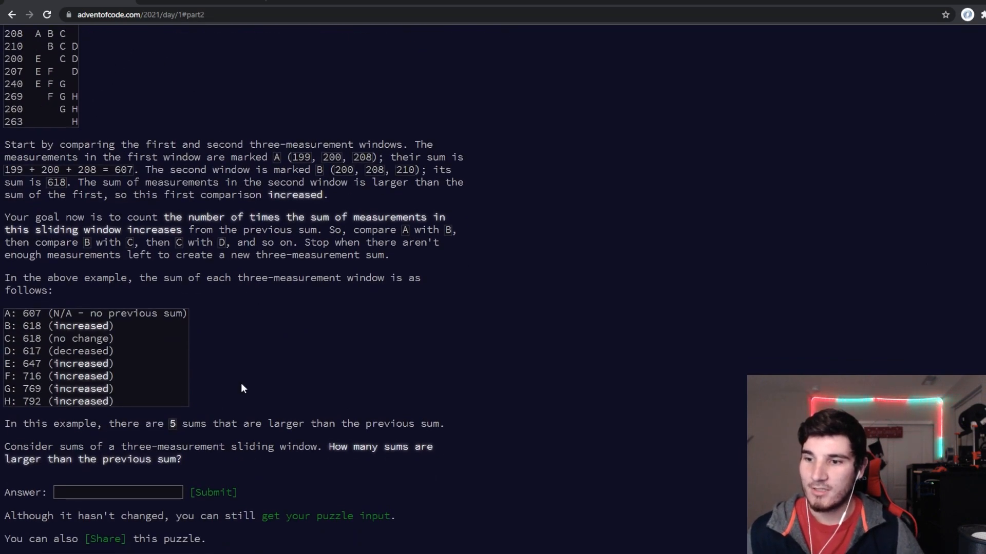
scroll("up", 3)
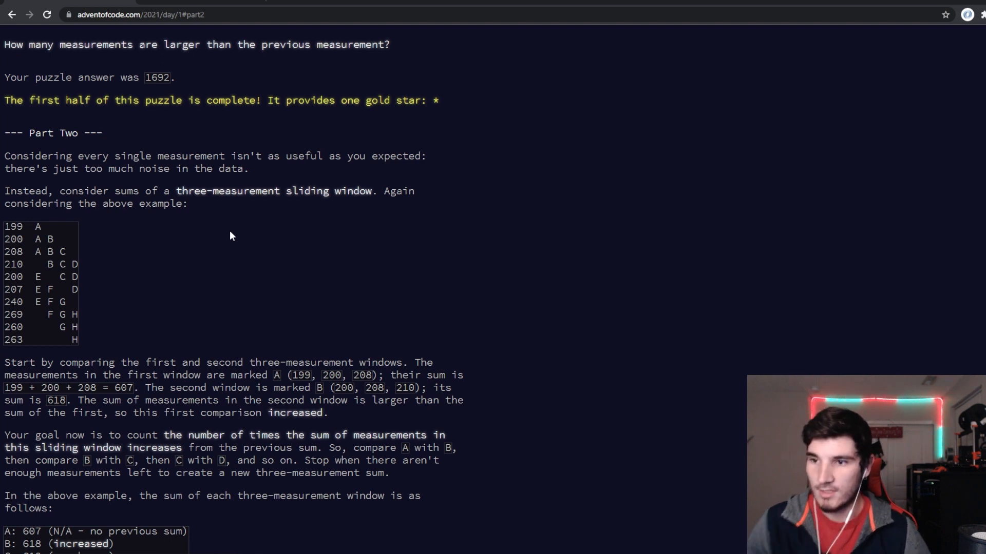
scroll("down", 3)
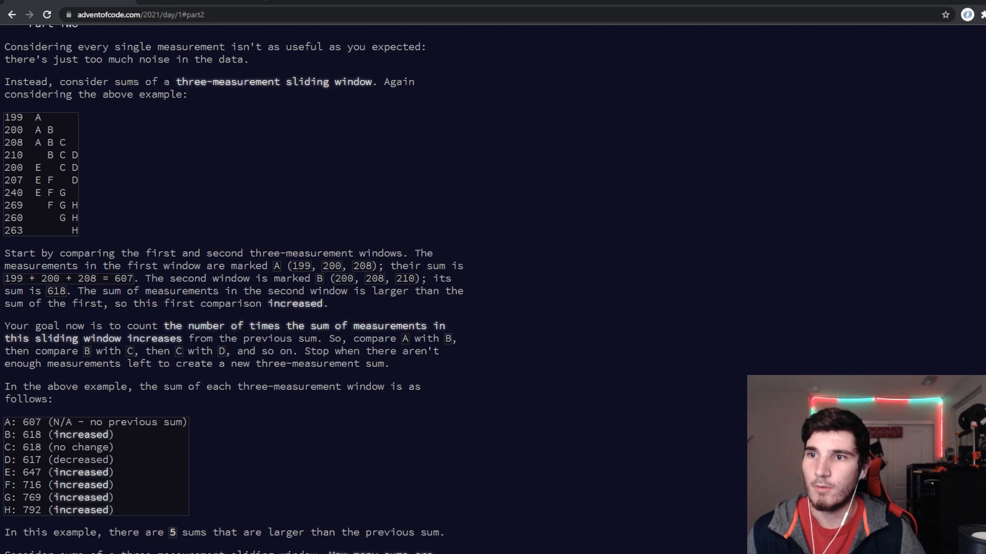
mouse_move(180, 190)
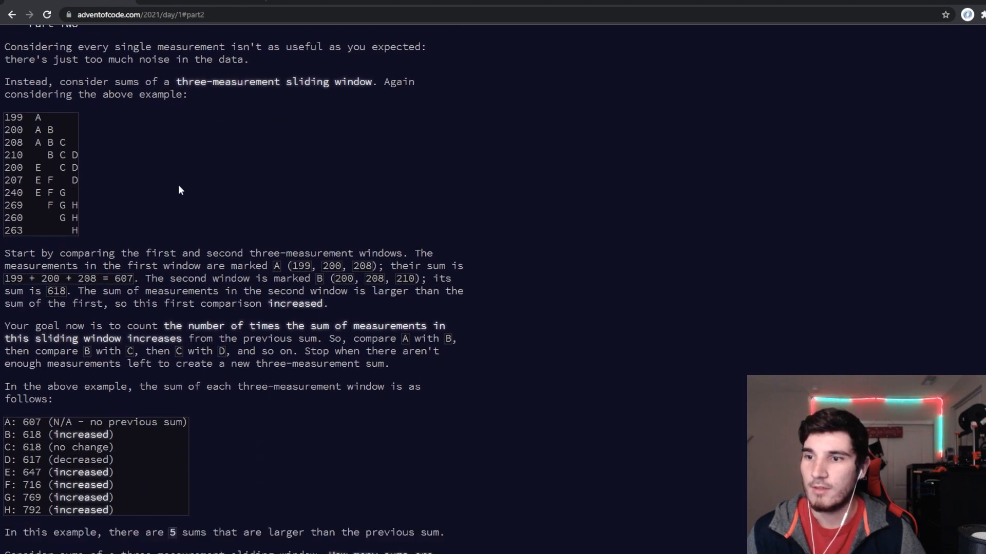
mouse_move(162, 237)
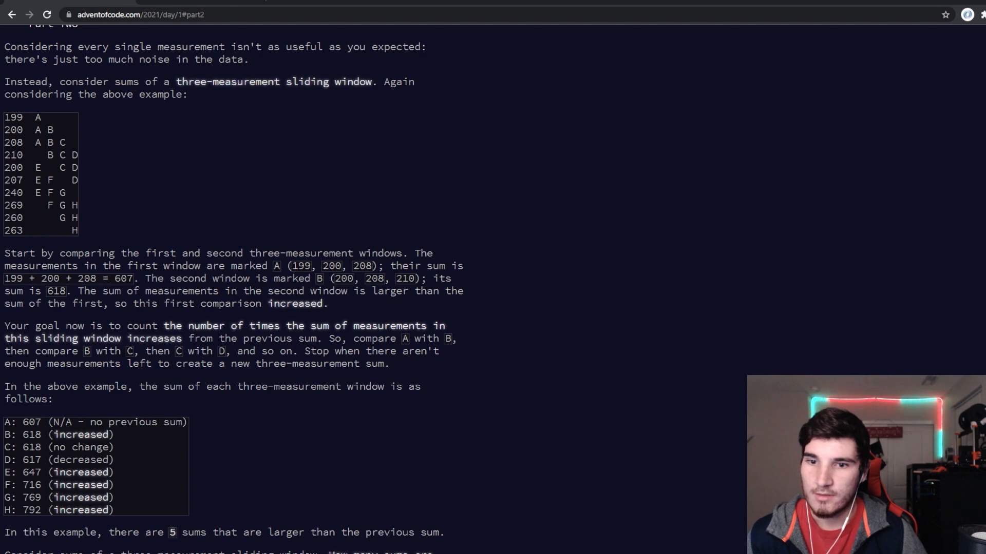
mouse_move(50, 324)
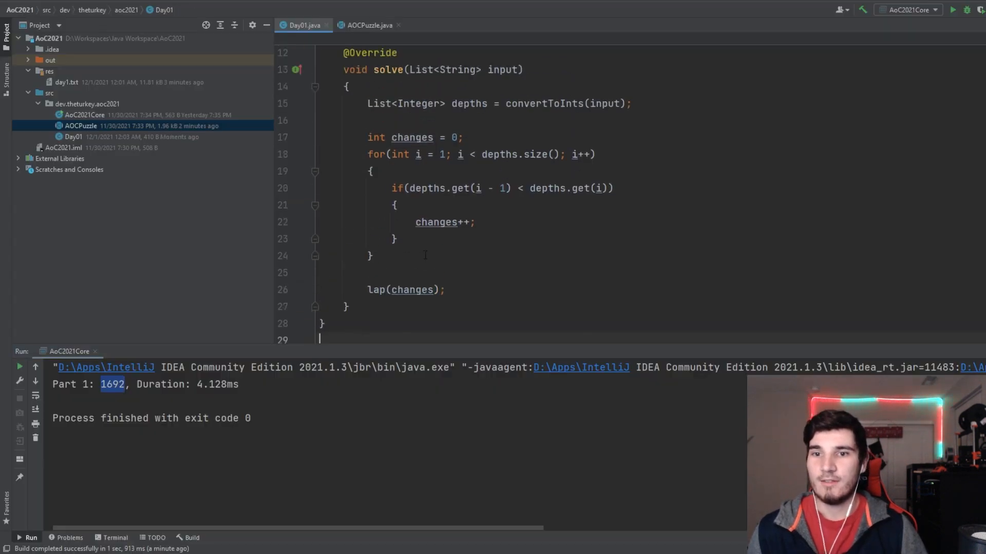
Paste a copy of the counting loop below lap(changes) and set its start index to 2
scroll("up", 3)
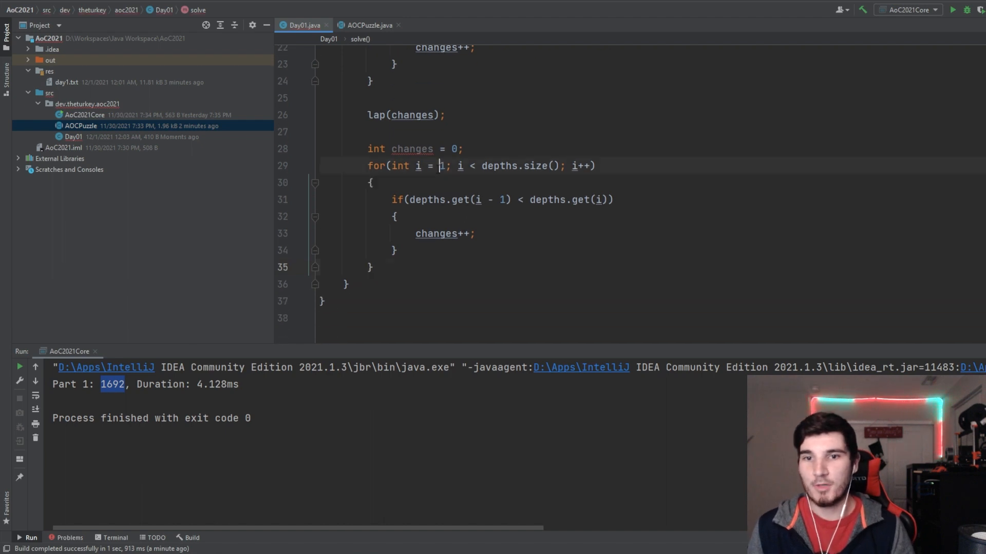
type("3")
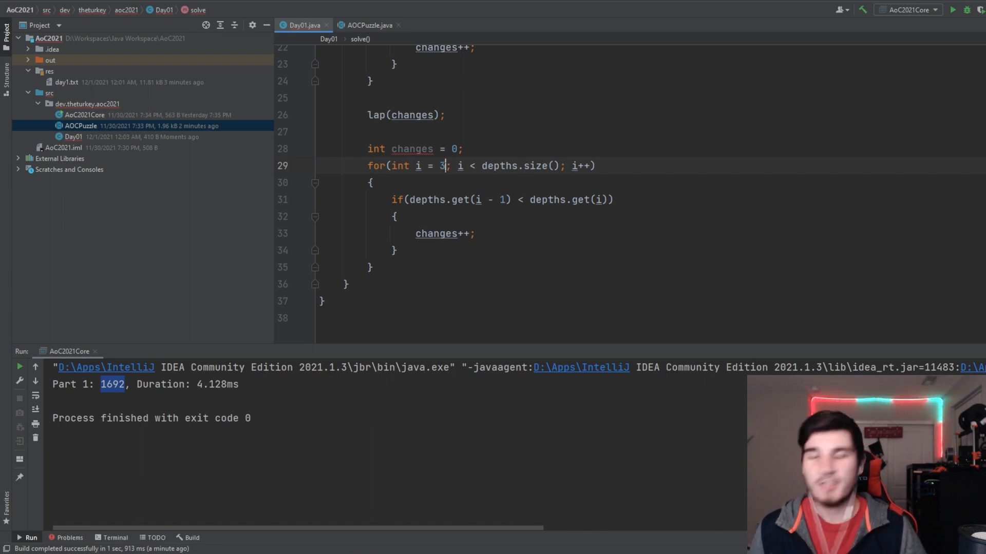
mouse_move(444, 165)
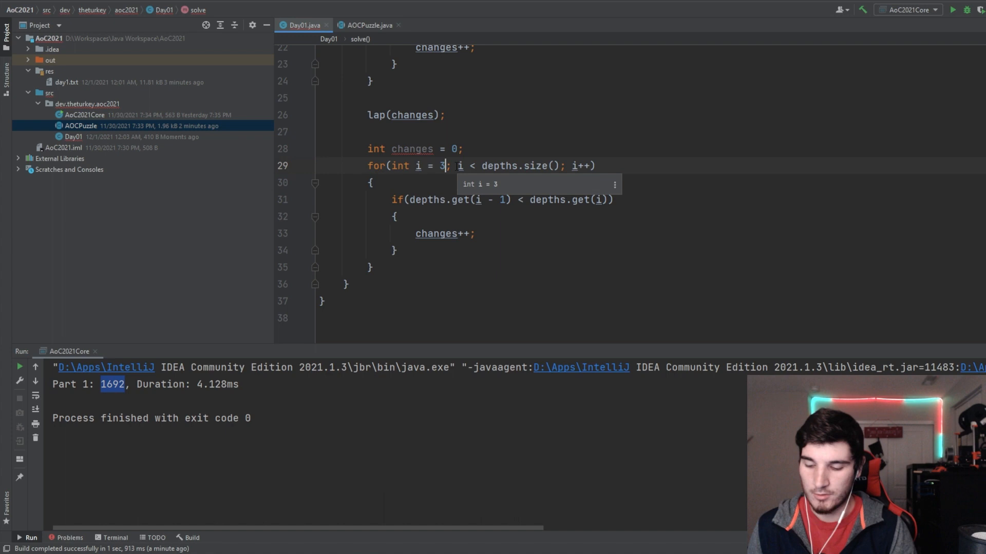
type("2")
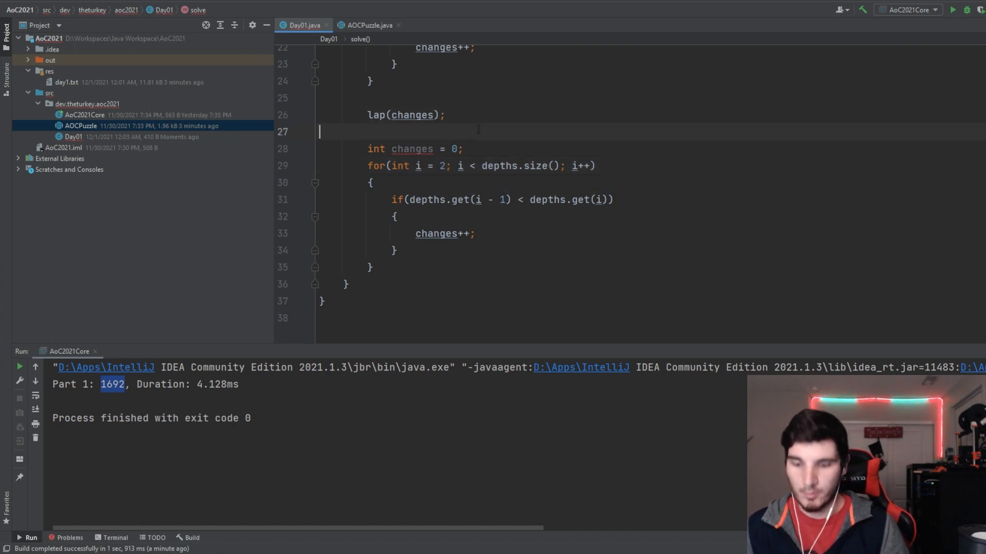
Declare List<Integer> windows = new ArrayList<>(); before the second loop
type("List<>")
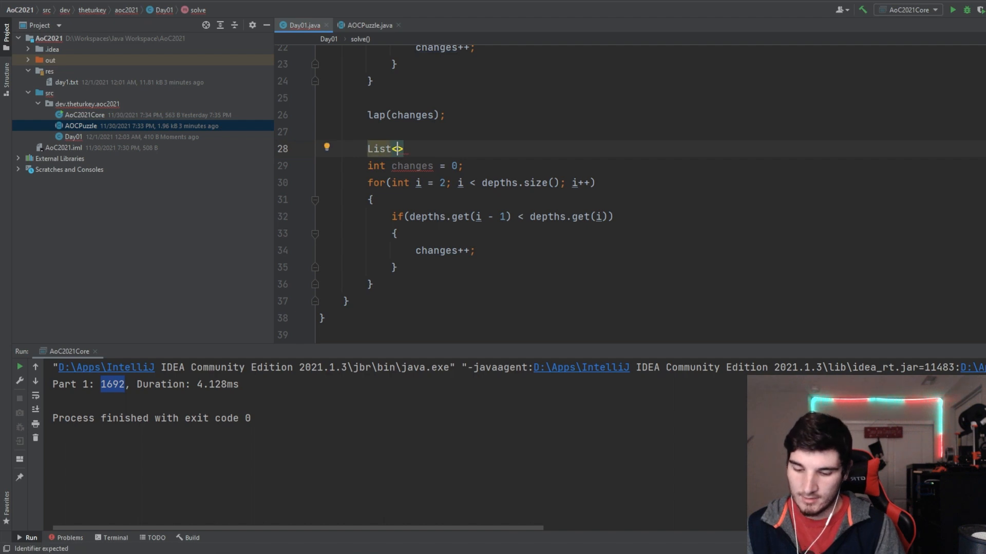
type("intt")
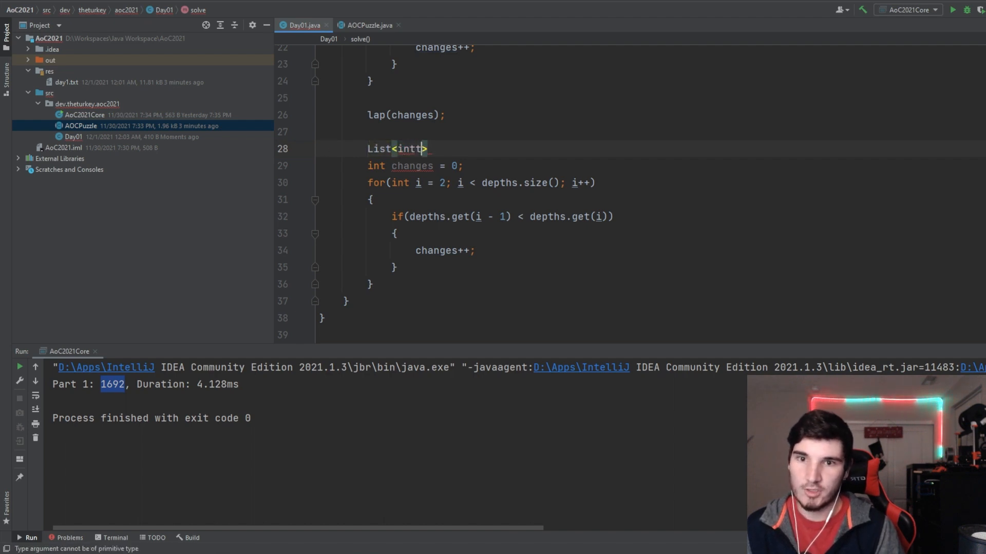
key("BackSpace")
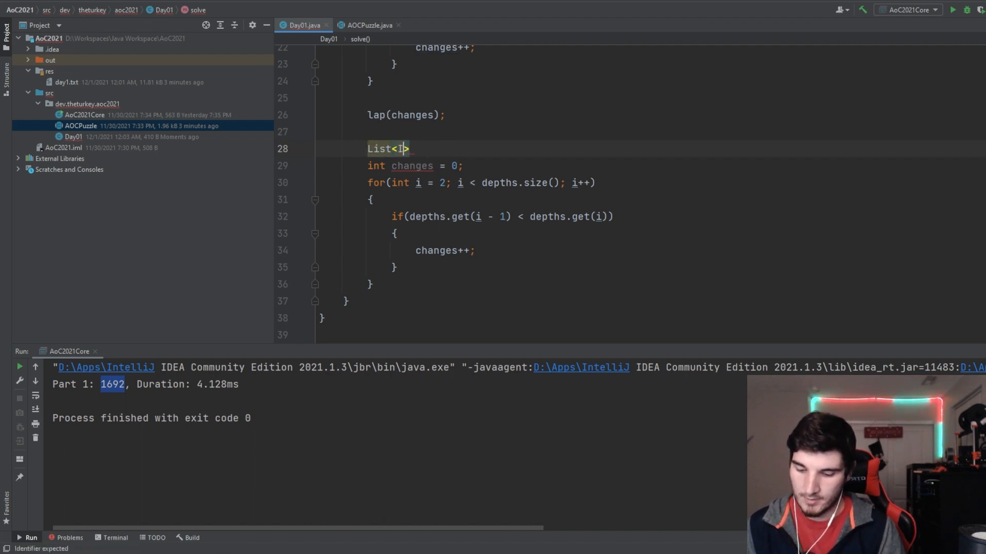
type("nteger> w")
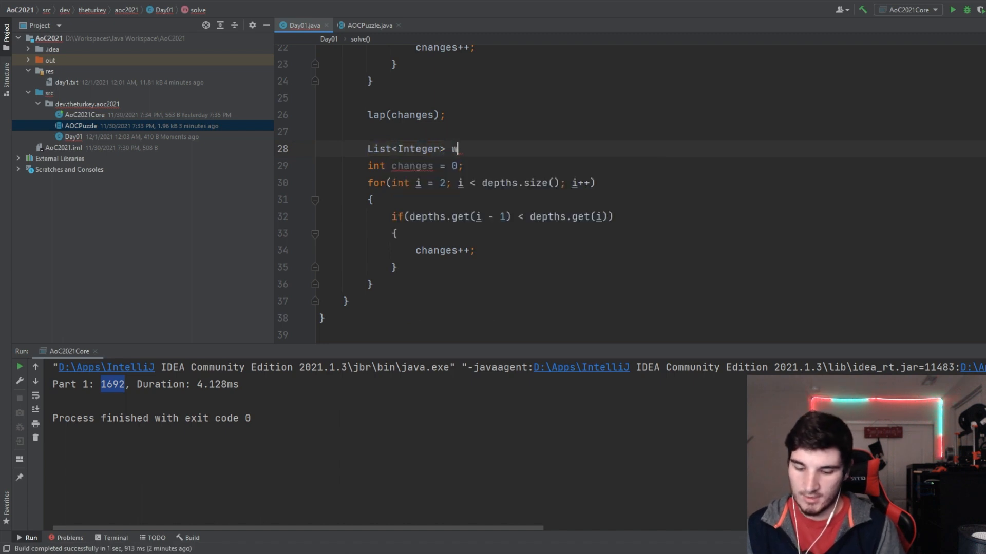
type("indows =")
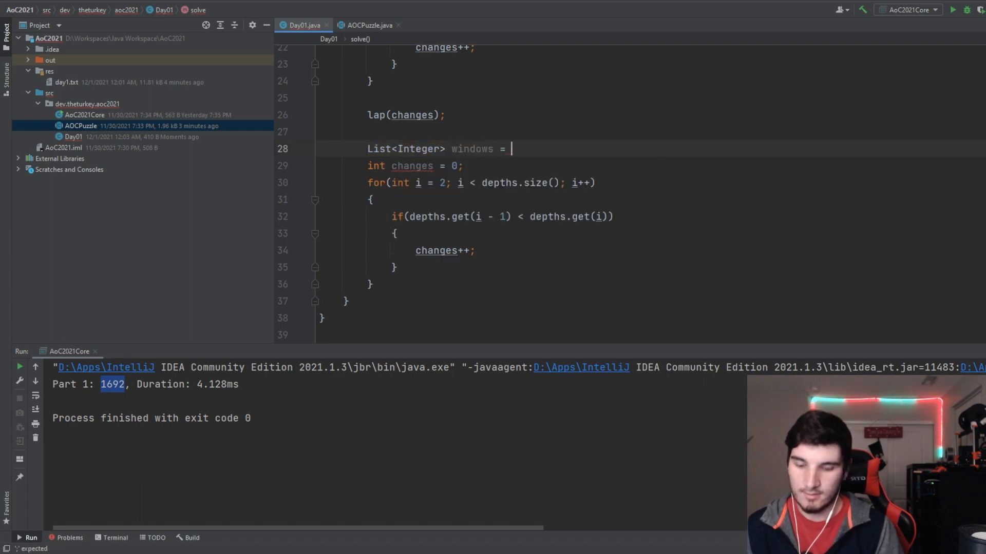
type("new ArrayList<>();")
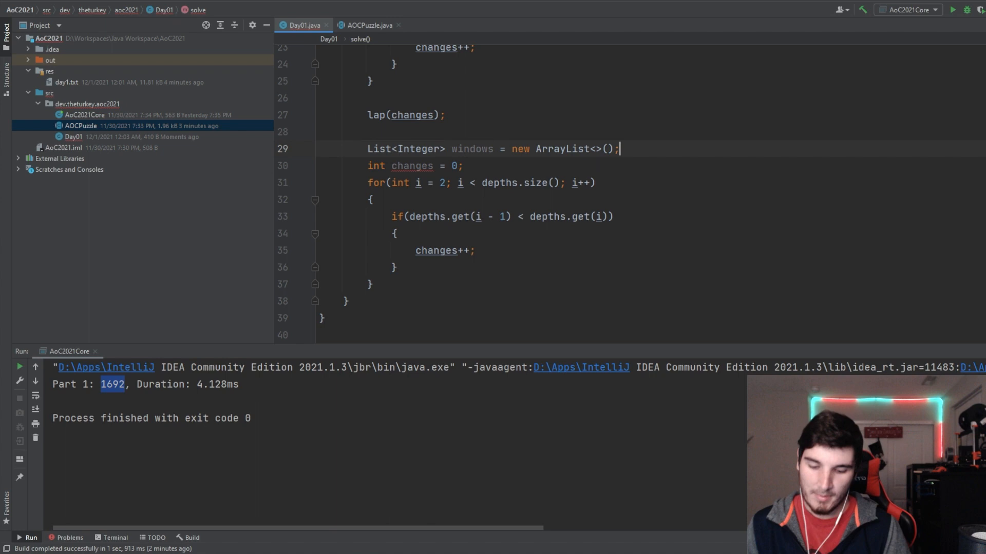
Make the loop body windows.add(depths.get(i) + depths.get(i - 1) + depths.get(i - 2));
double_click(471, 149)
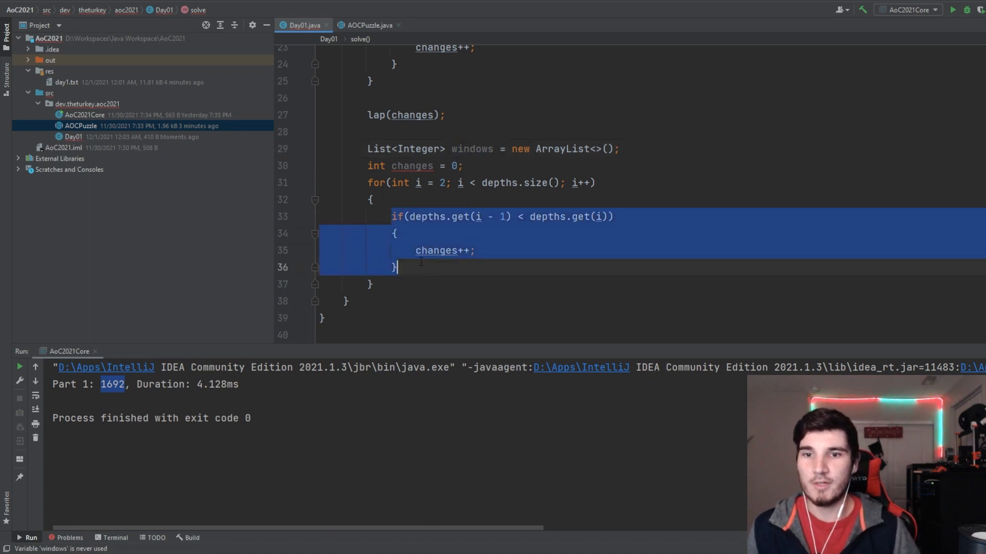
type("windows.add(depths.get(")
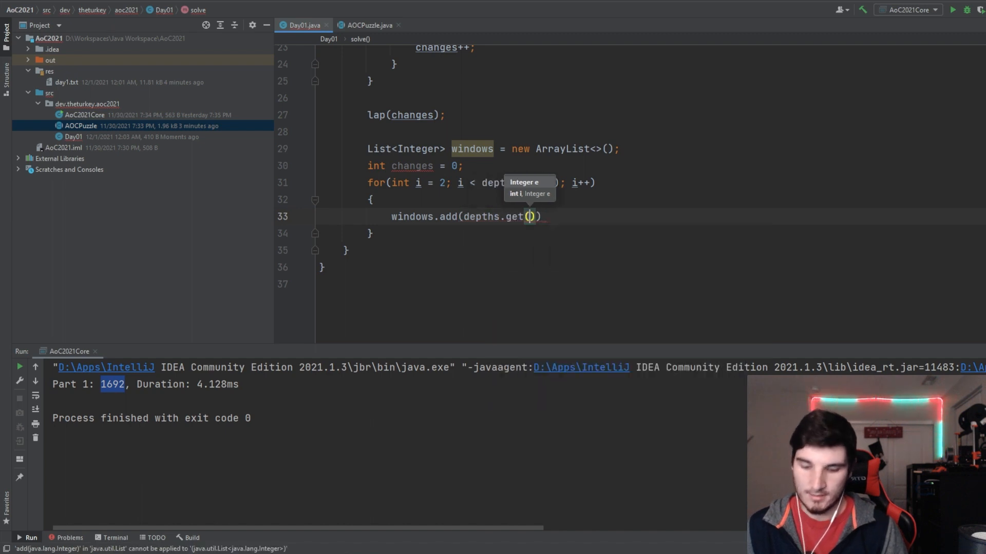
type("i) +")
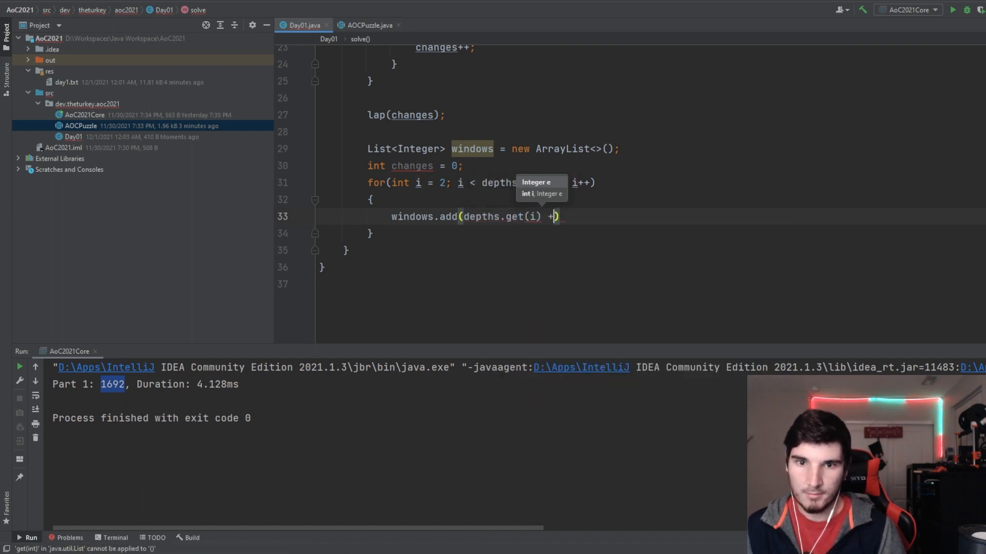
type("depths.get()")
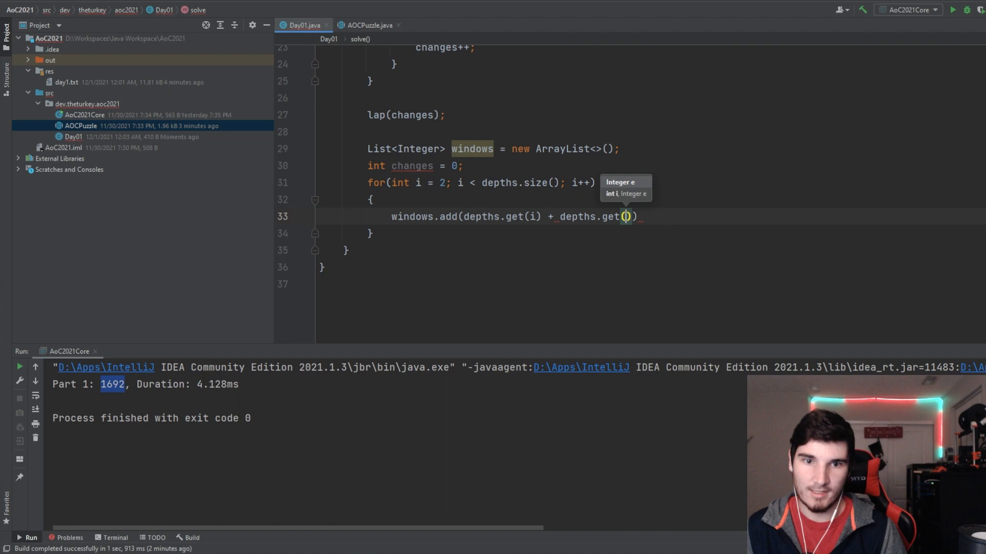
type("i - 1")
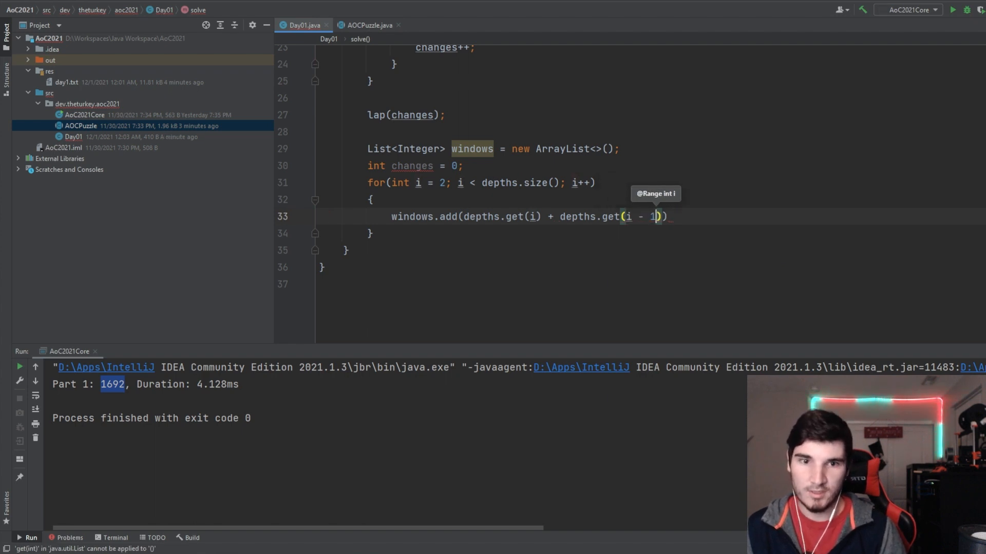
type("+ depths")
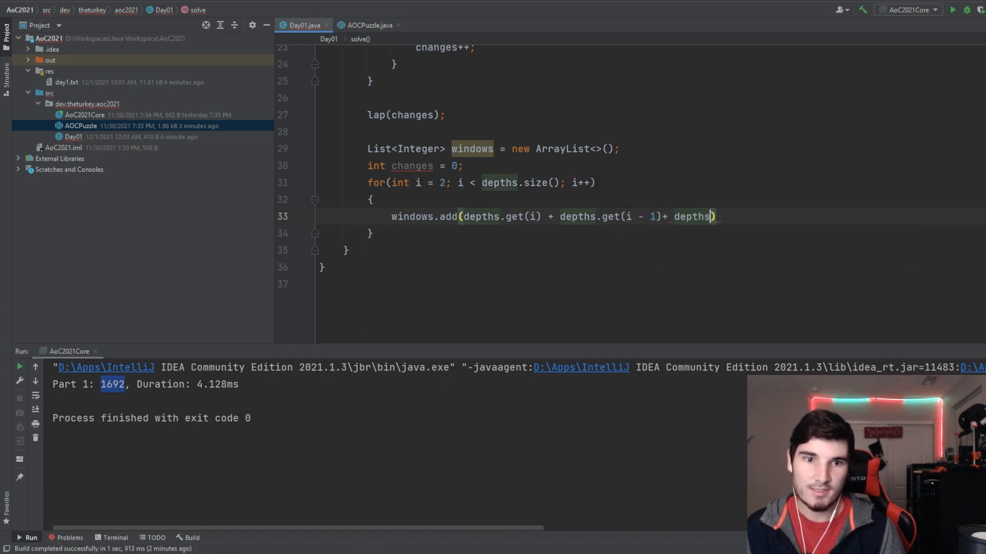
type(".get(i - 2")
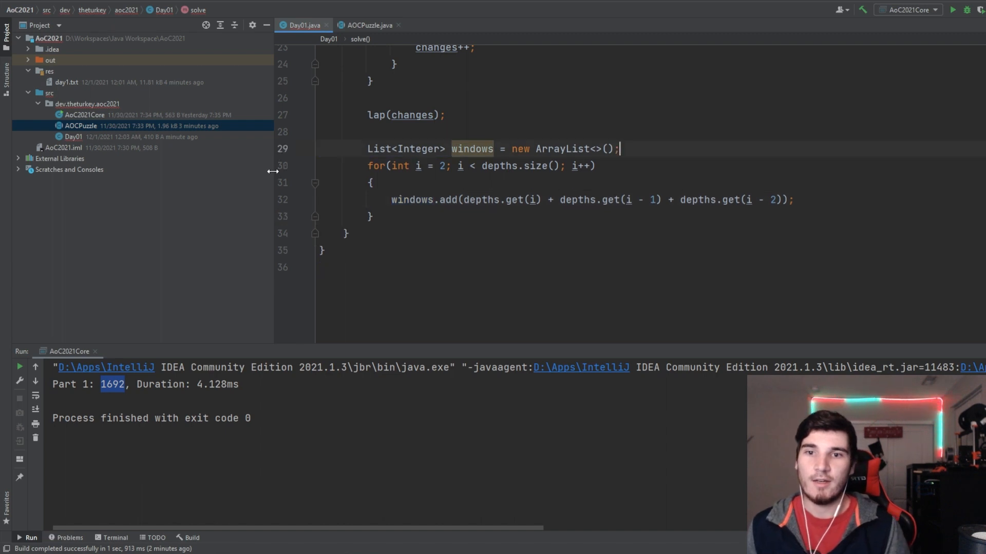
Reset changes to 0, count increases between consecutive window sums, report lap(changes) and run
type("int changes = 0;")
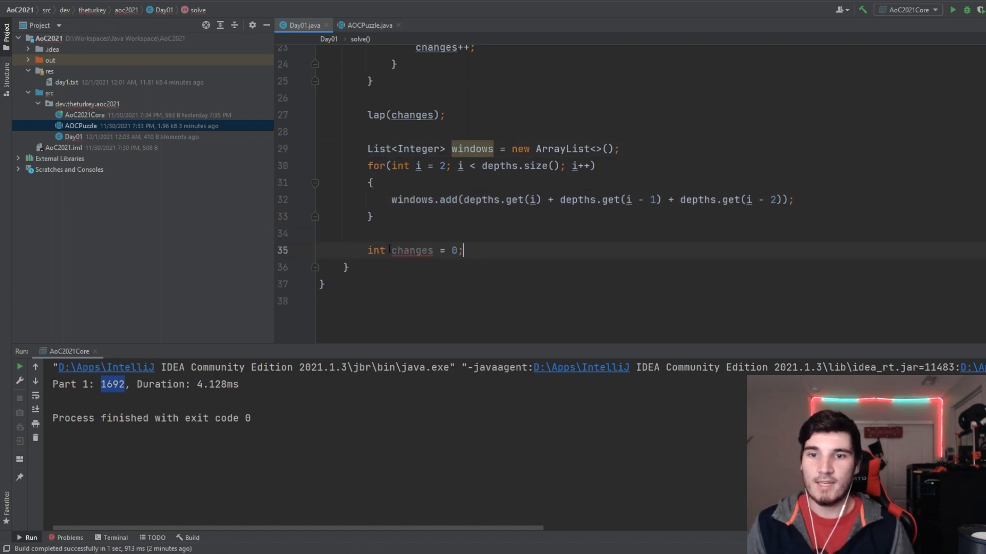
scroll("up", 3)
type("lap();")
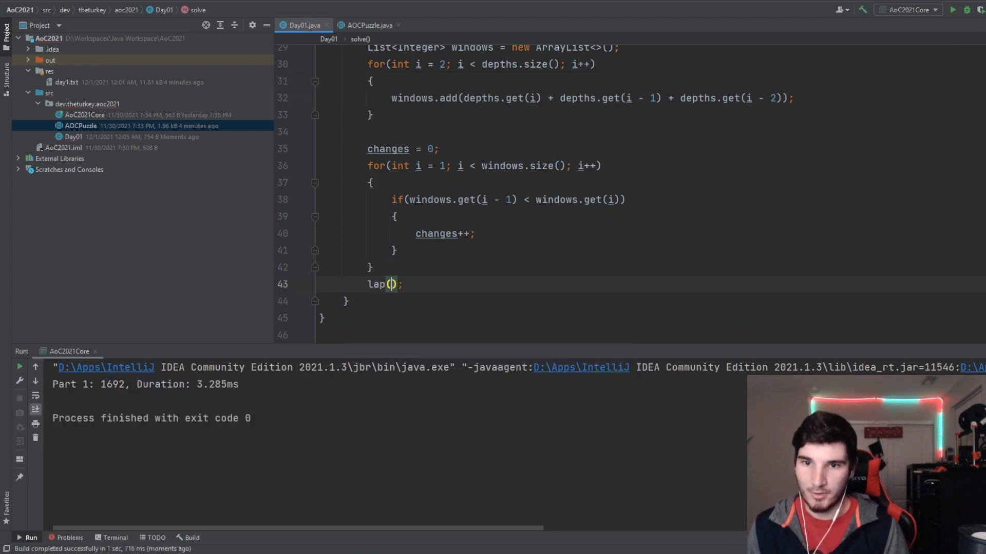
type("changes")
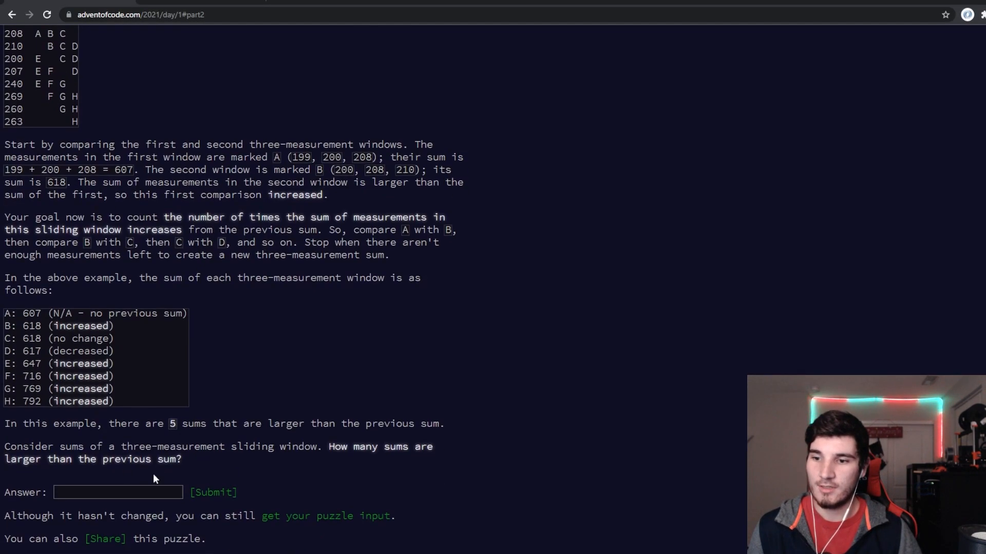
Submit the part 2 answer so Day 1 shows both gold stars
left_click(212, 492)
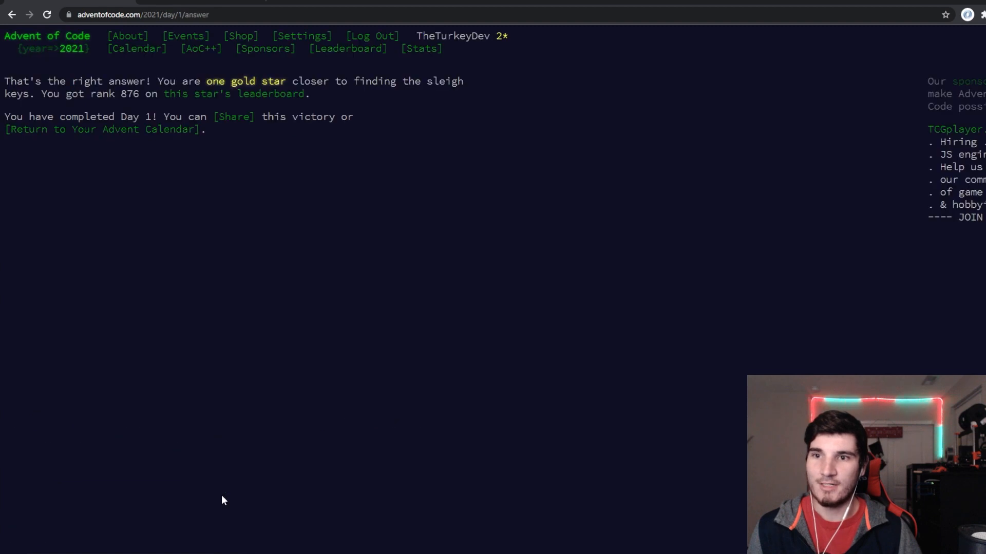
mouse_move(264, 332)
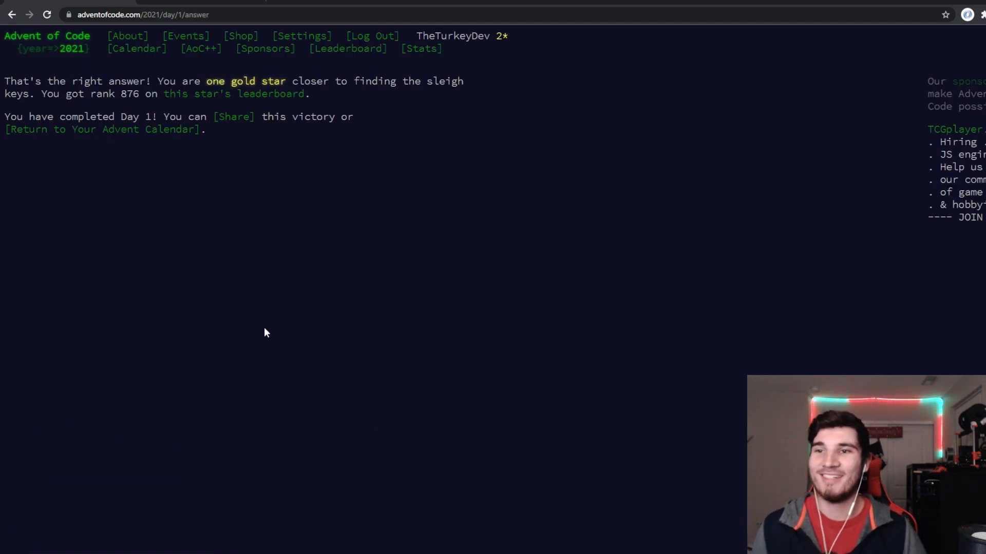
mouse_move(239, 6)
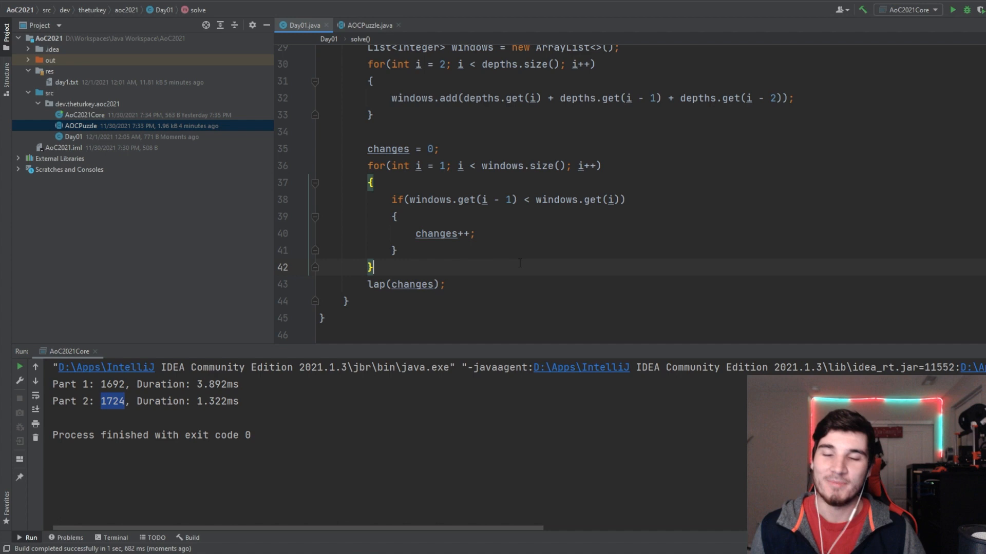
Review solve(), then show res/day1.txt with its depth measurements
scroll("up", 3)
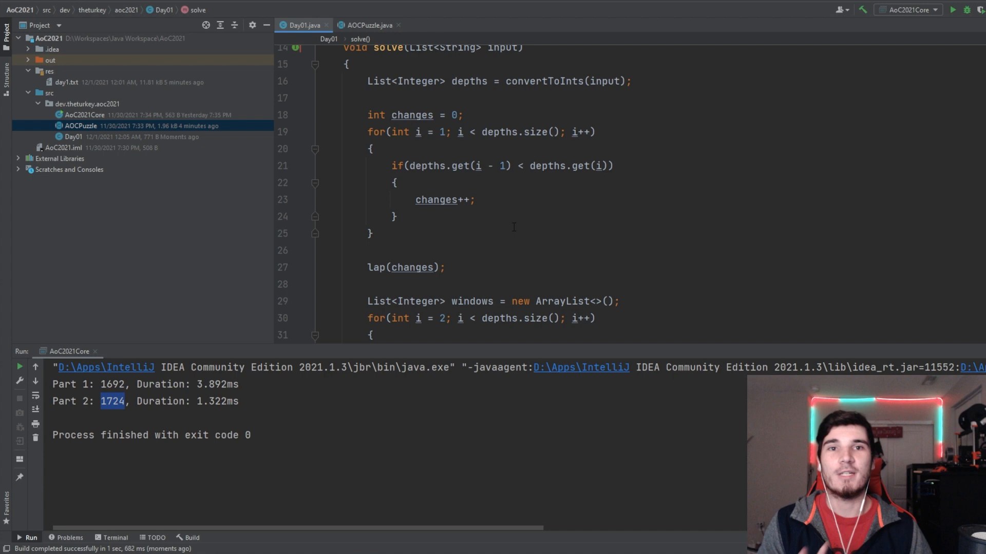
left_click(372, 233)
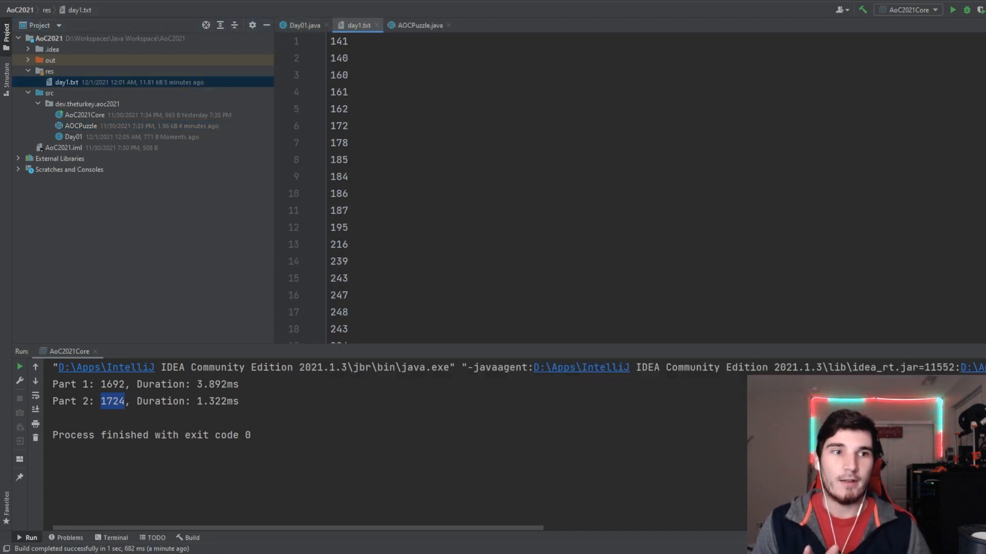
Look over day1.txt and return to the Day01.java solve method
left_click(349, 41)
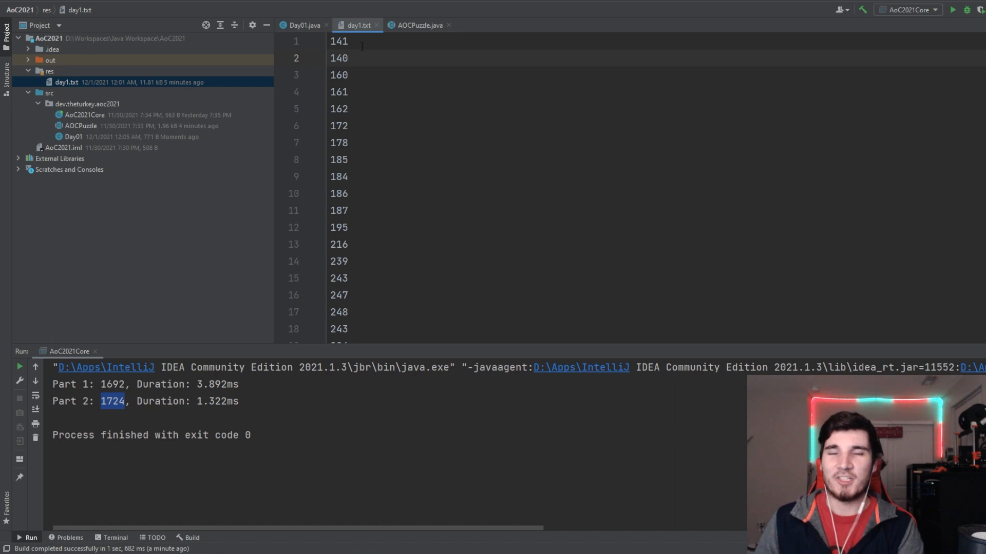
left_click(303, 25)
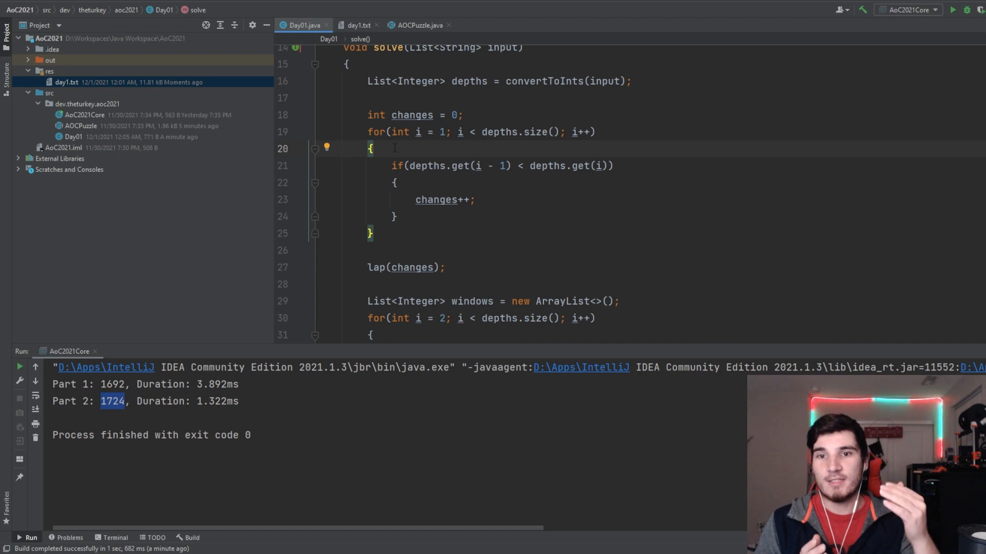
double_click(411, 115)
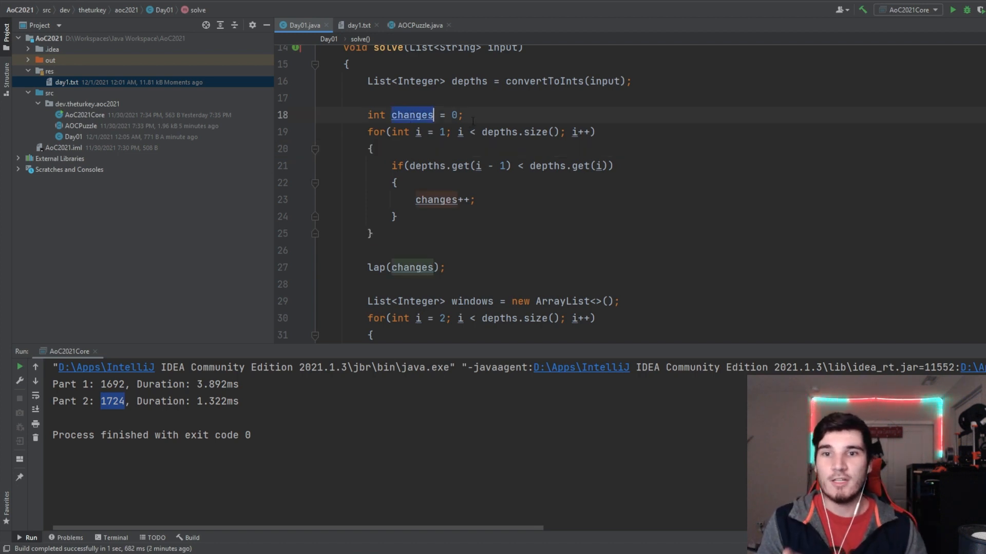
left_click(407, 114)
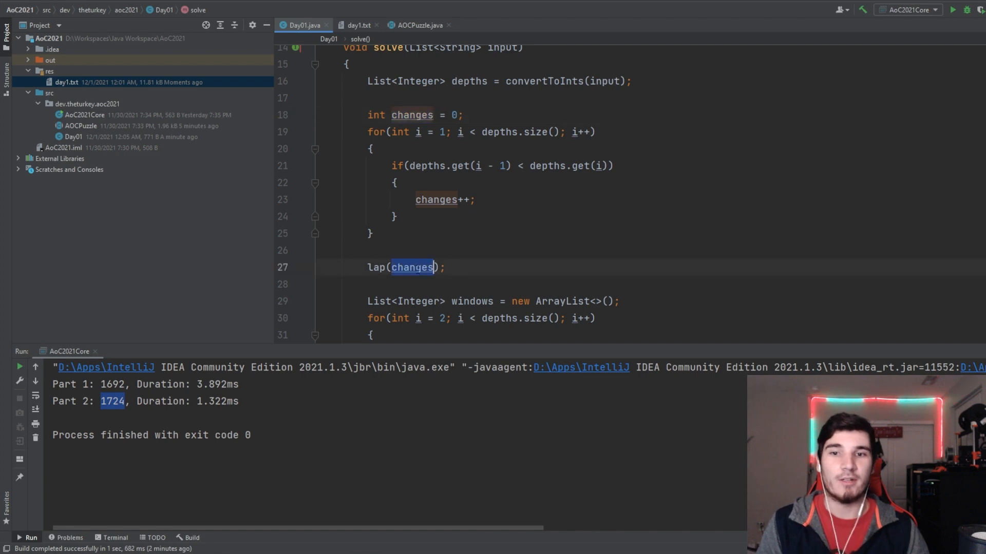
scroll("down", 3)
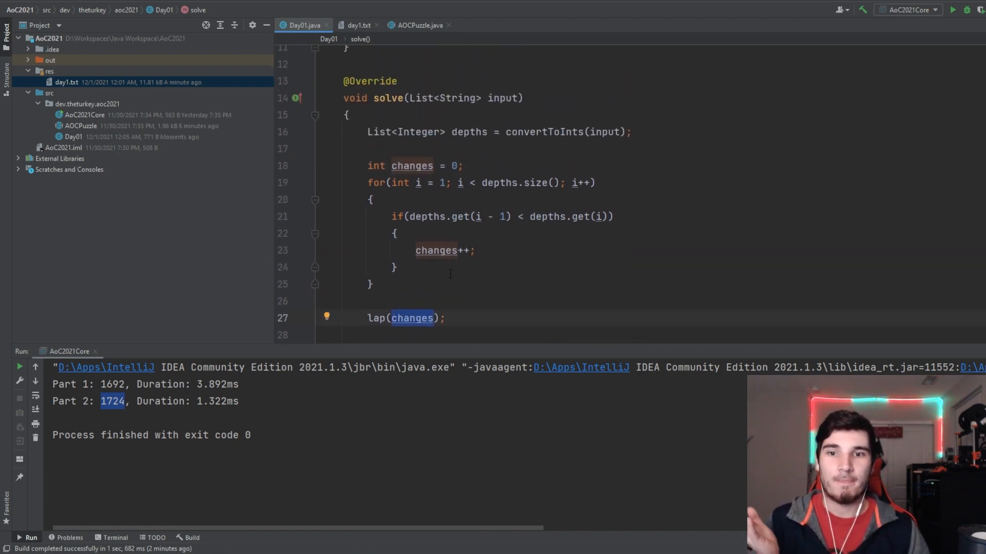
scroll("down", 3)
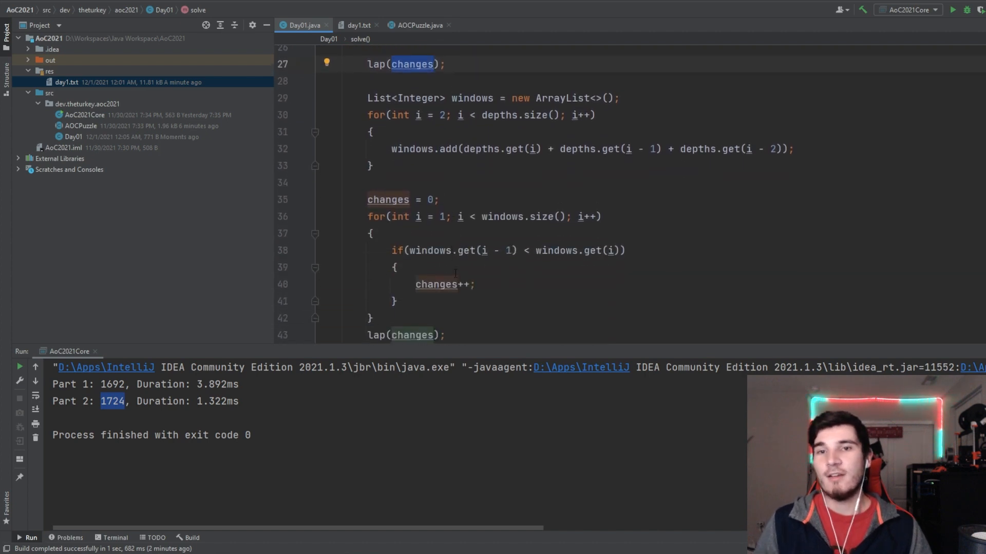
mouse_move(500, 217)
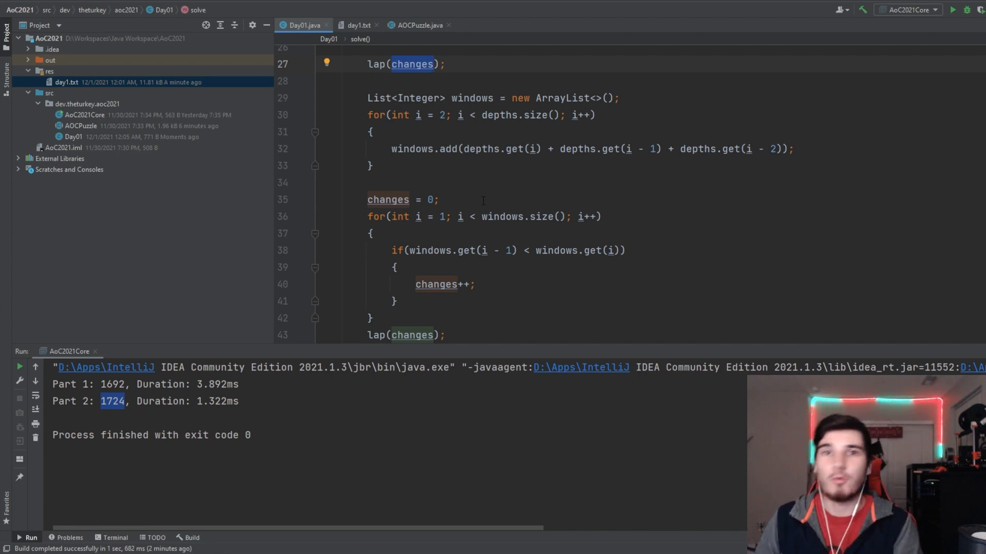
scroll("up", 3)
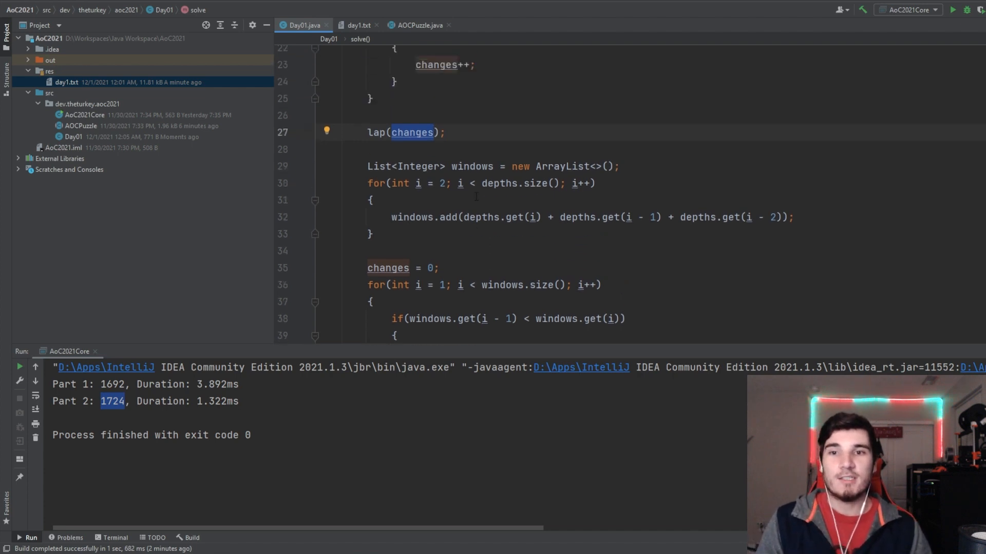
scroll("down", 3)
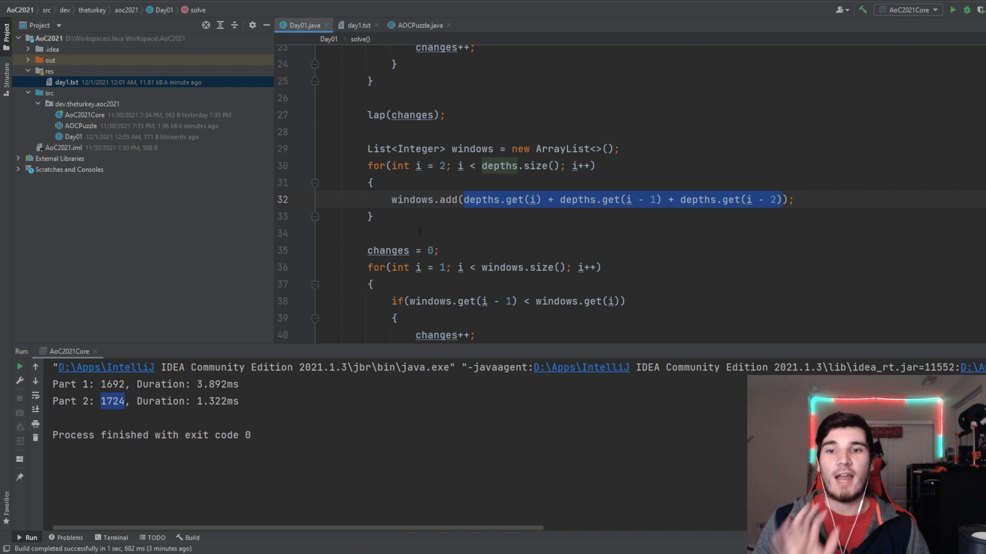
double_click(412, 199)
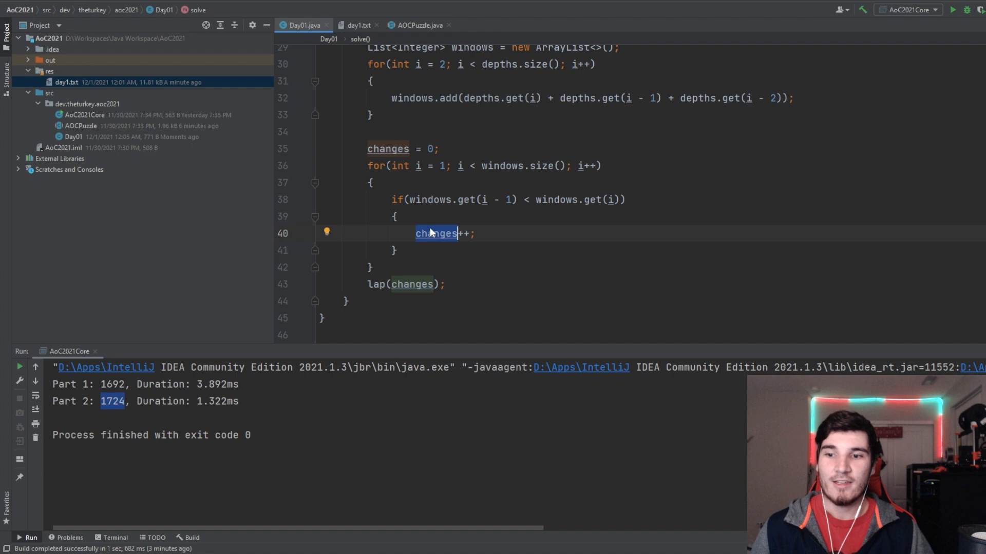
scroll("up", 3)
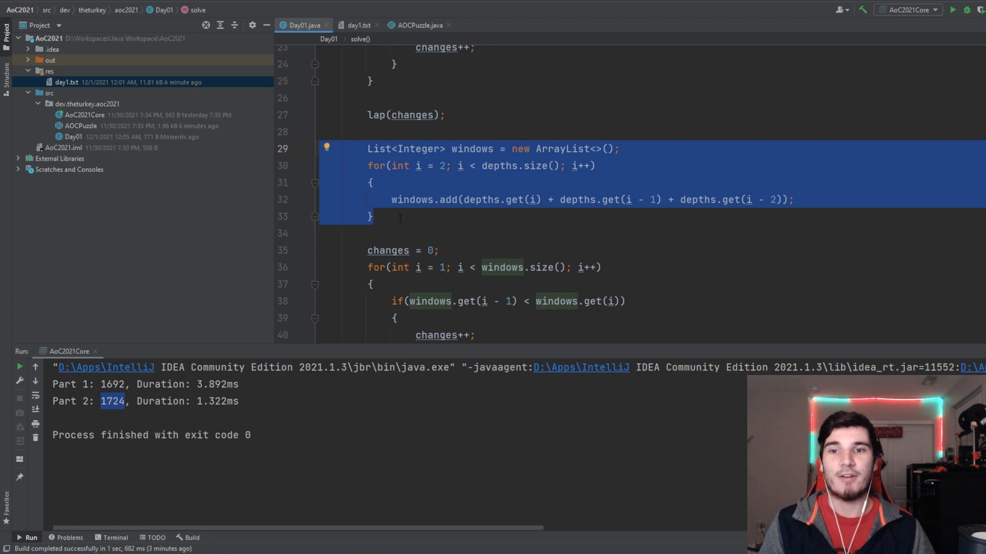
left_click(400, 216)
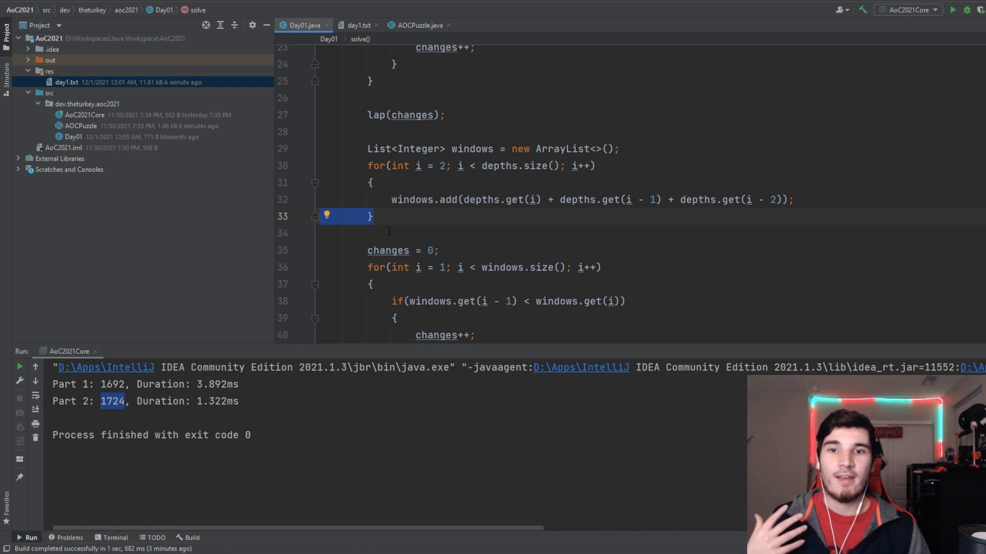
left_click(390, 216)
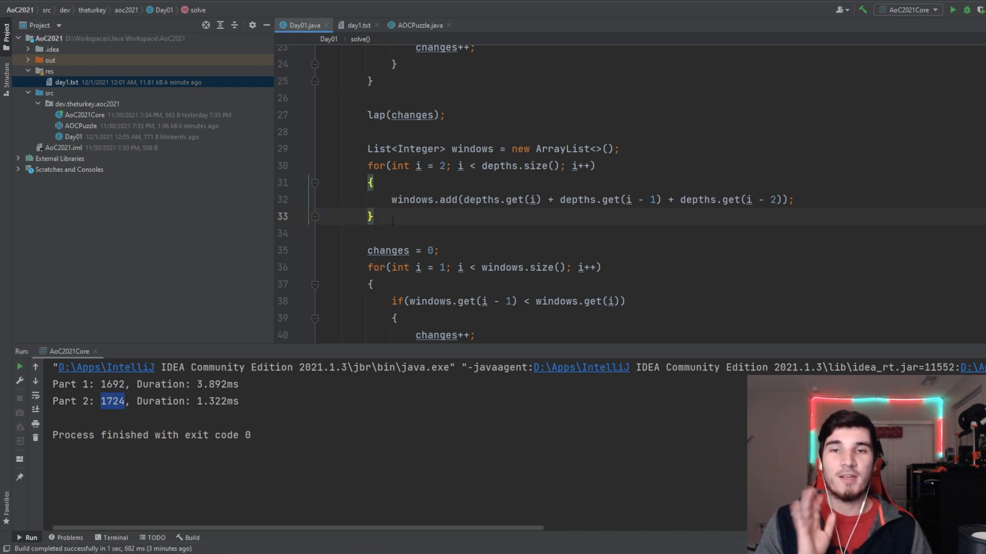